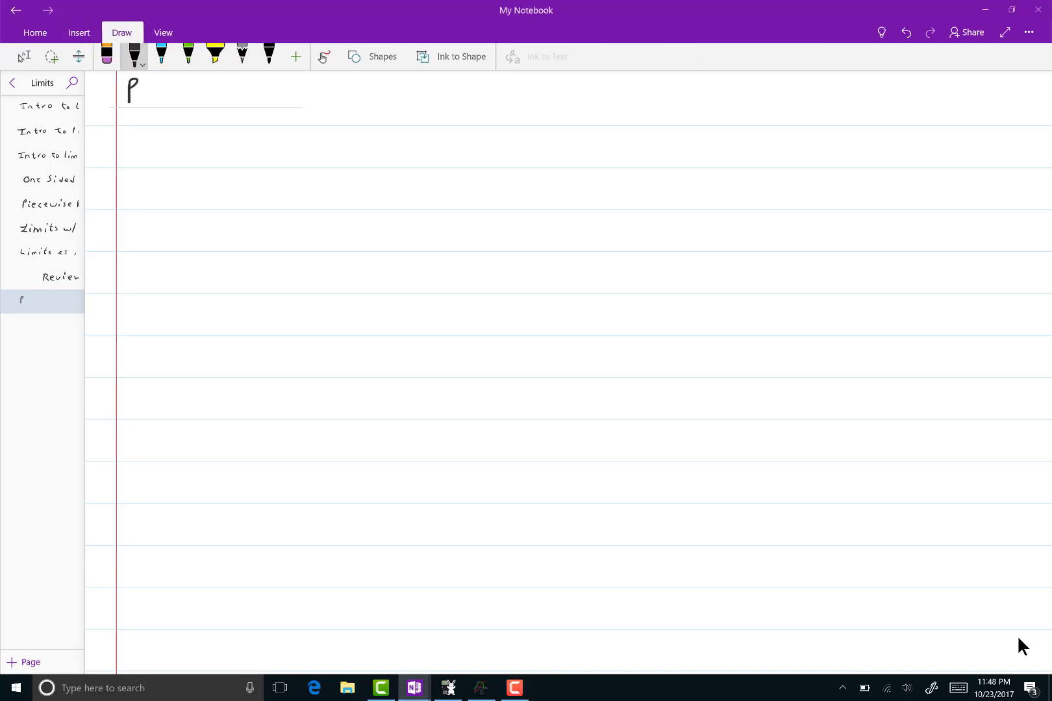
# Handwrite the title 'Properties of Limits' and the definition lim f(x) = L as x→a.
pyautogui.moveTo(141, 94); pyautogui.dragTo(191, 104)
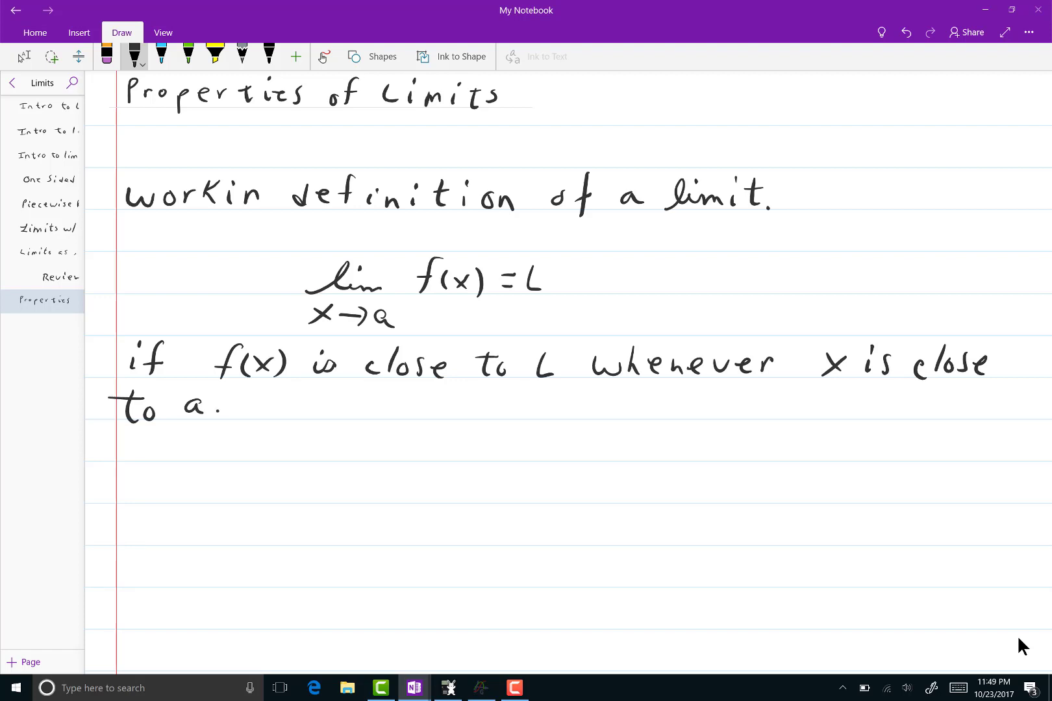
pyautogui.scroll(3)
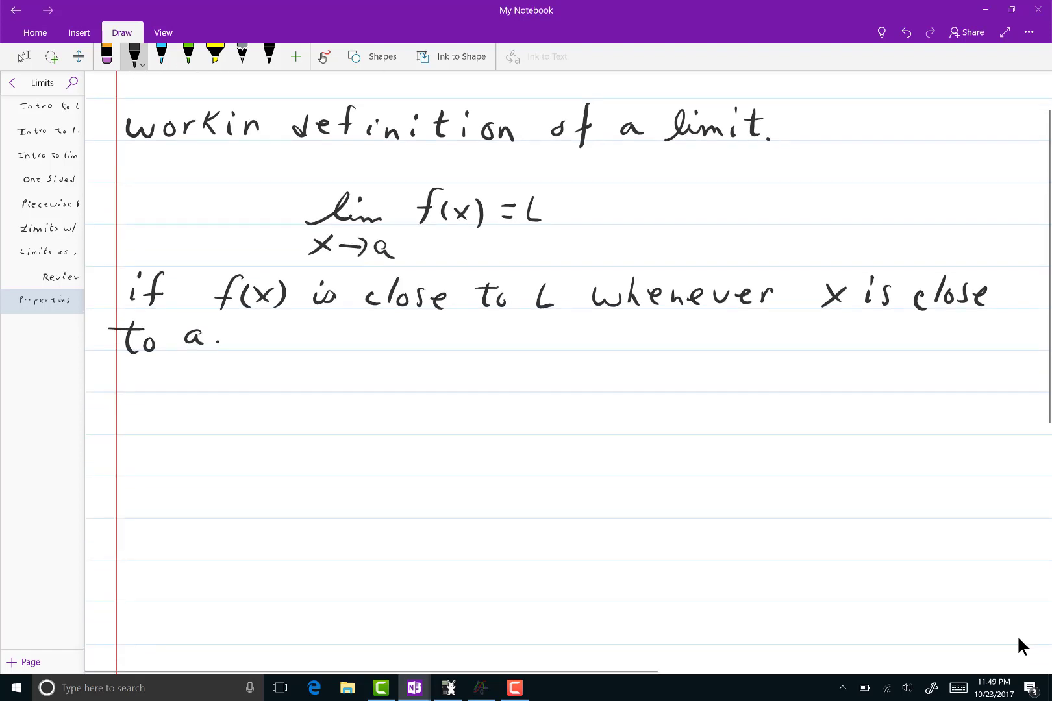
pyautogui.scroll(3)
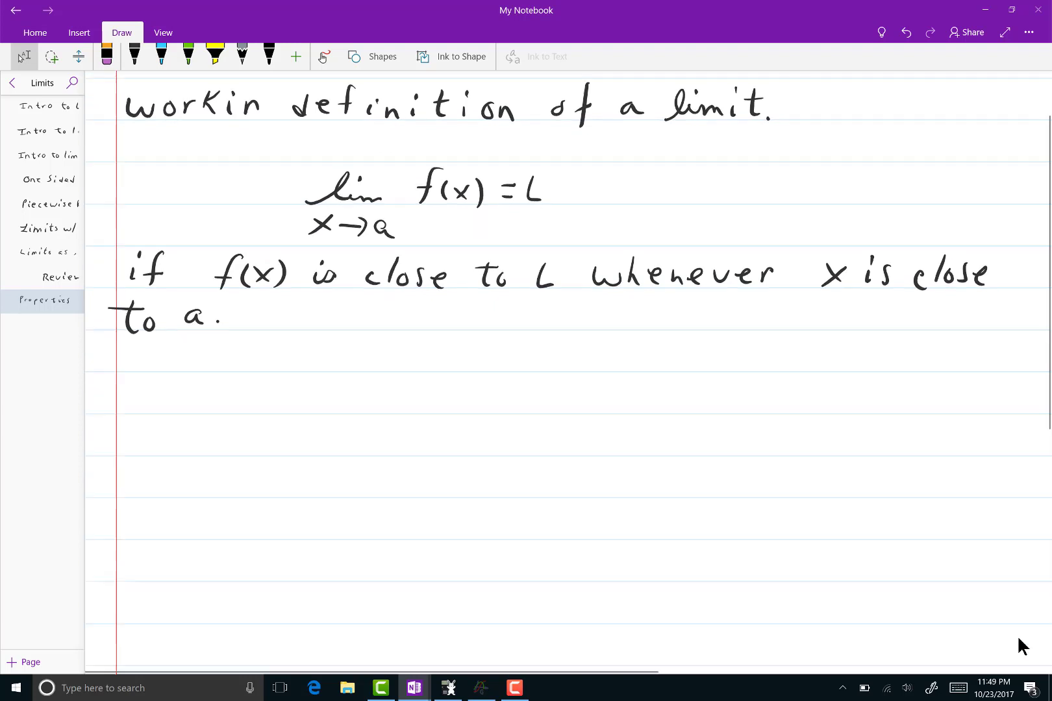
# Handwrite a boxed 'Ex': 'Let c be a constant.' with lim c = c as x→a.
pyautogui.scroll(3)
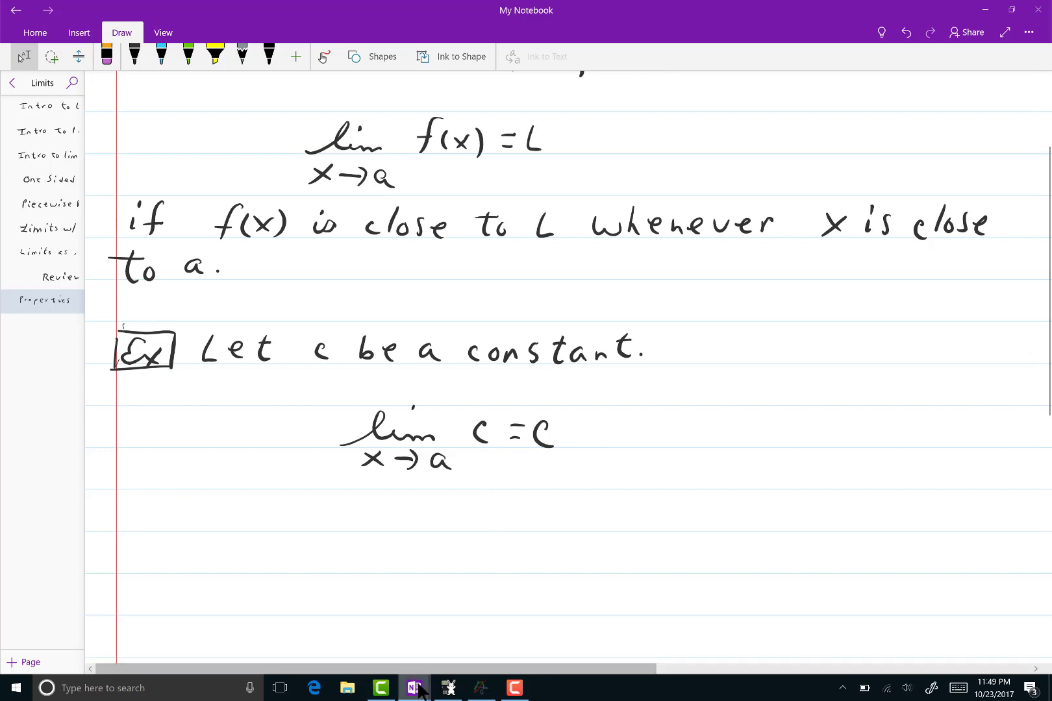
# Insert the function 3 in Graph as a solid black line.
pyautogui.click(481, 688)
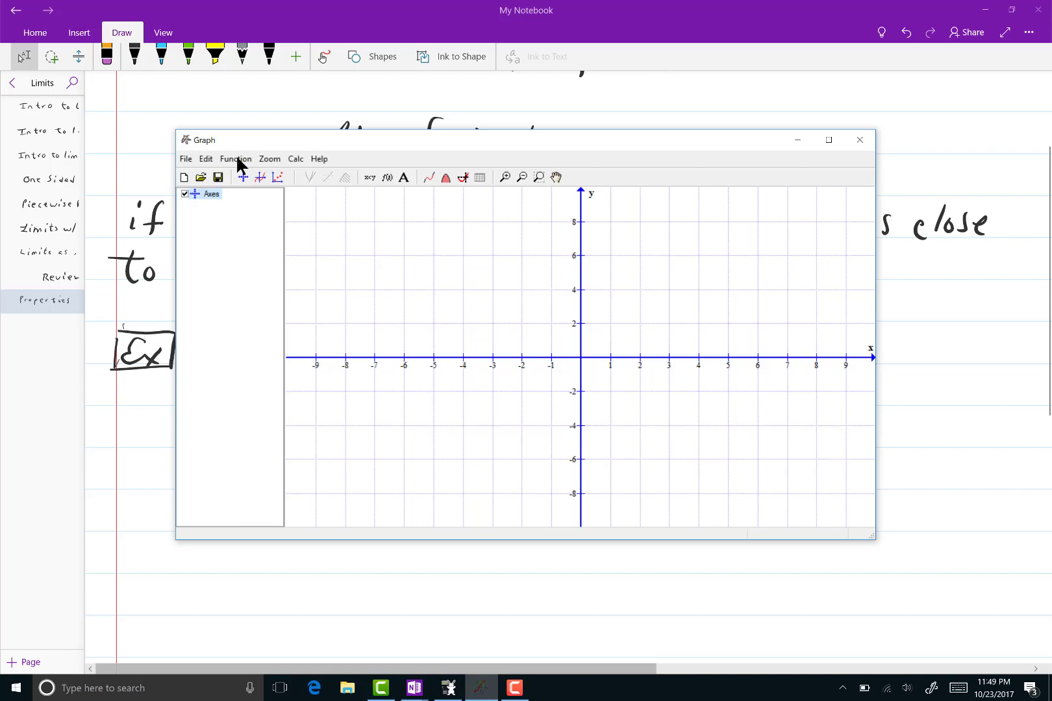
pyautogui.click(235, 159)
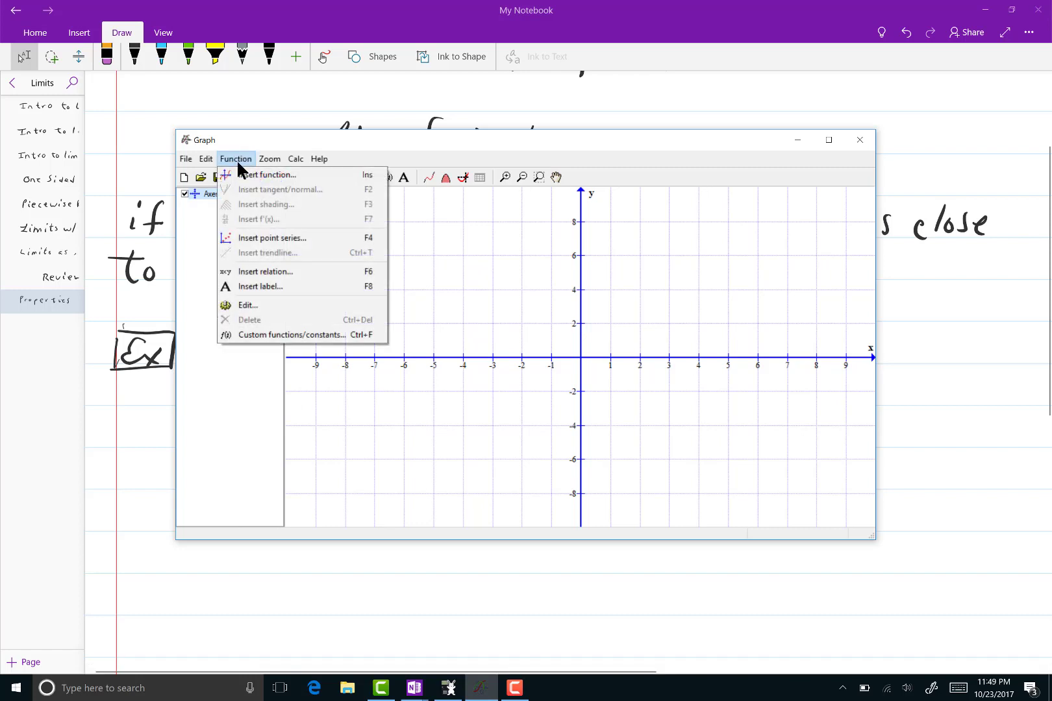
pyautogui.click(268, 175)
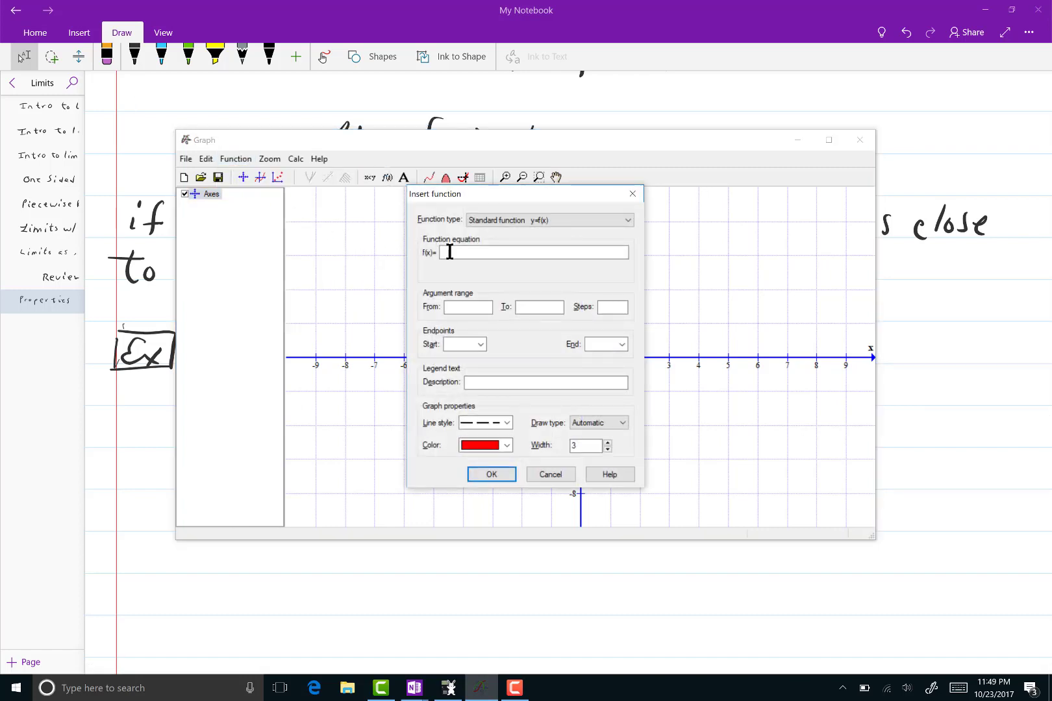
pyautogui.write('3')
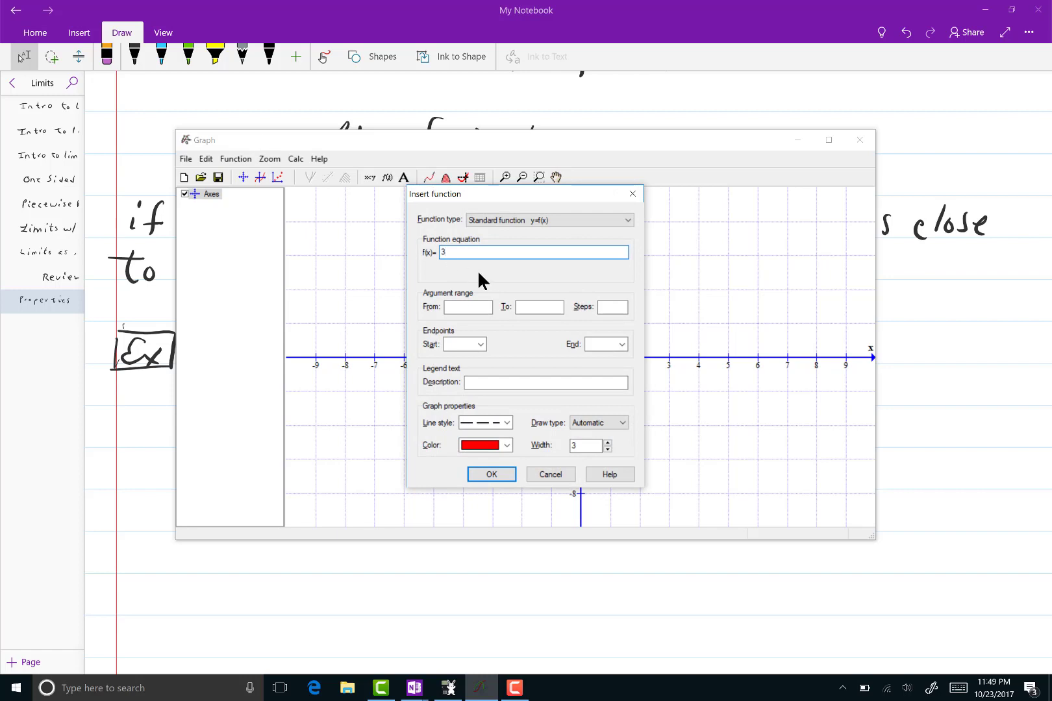
pyautogui.click(506, 422)
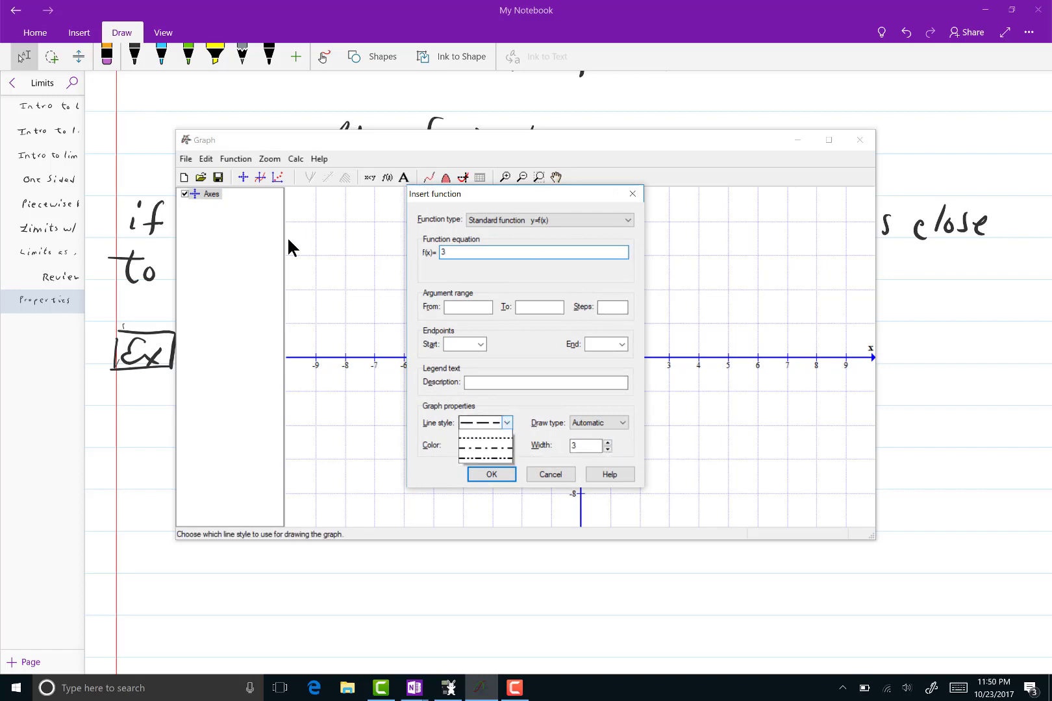
pyautogui.click(482, 445)
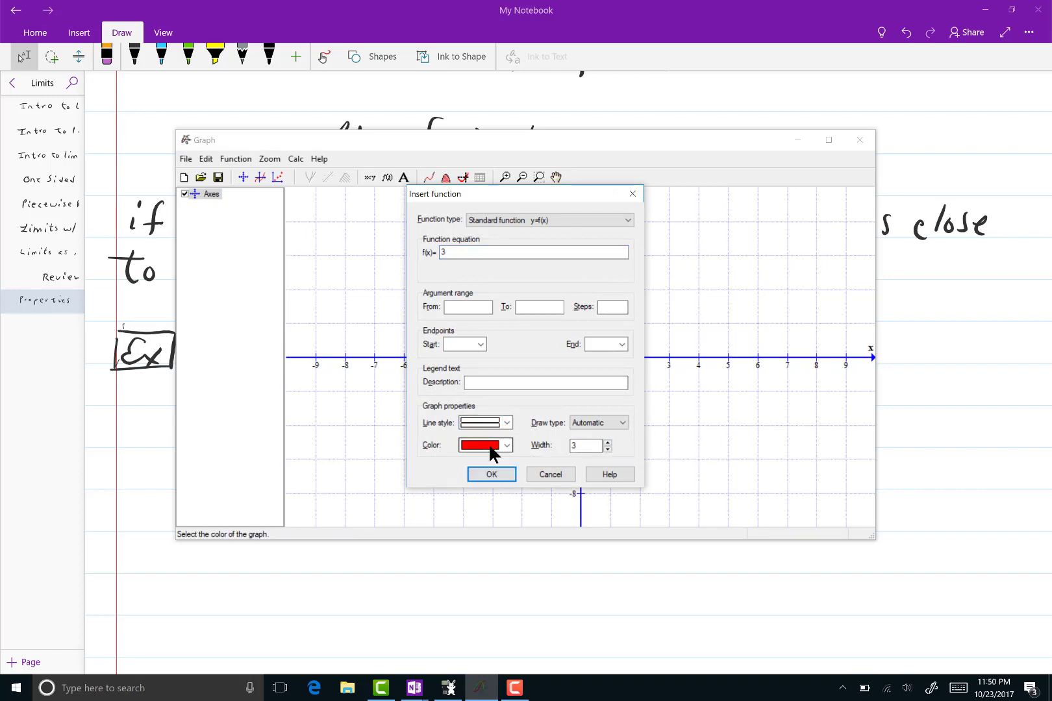
pyautogui.click(507, 446)
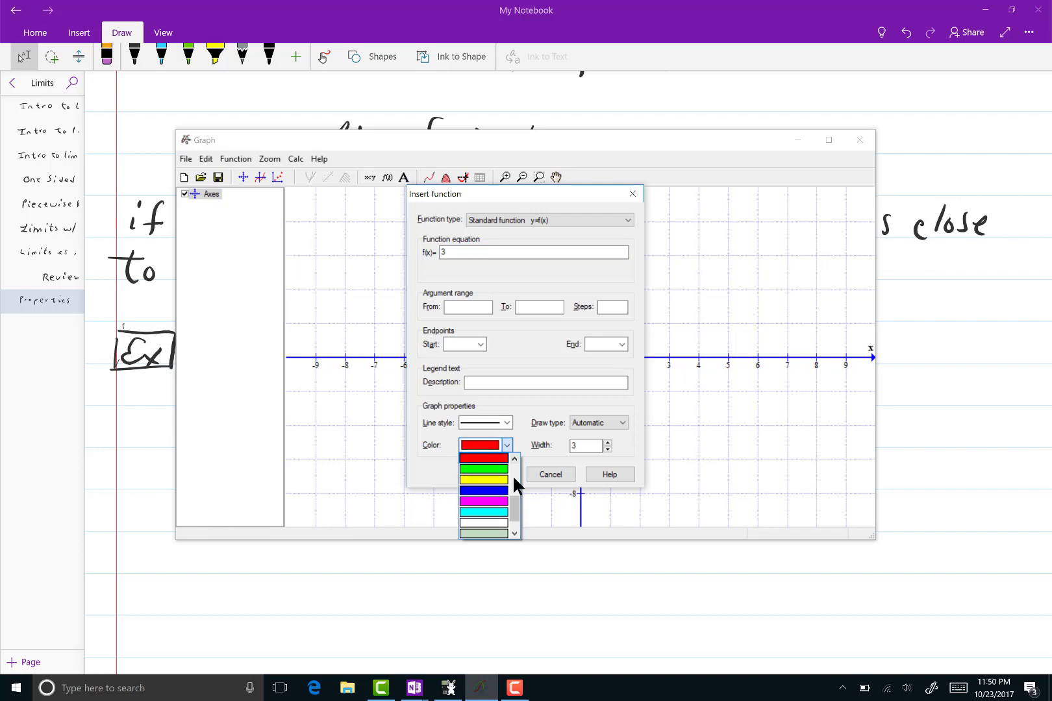
pyautogui.scroll(-3)
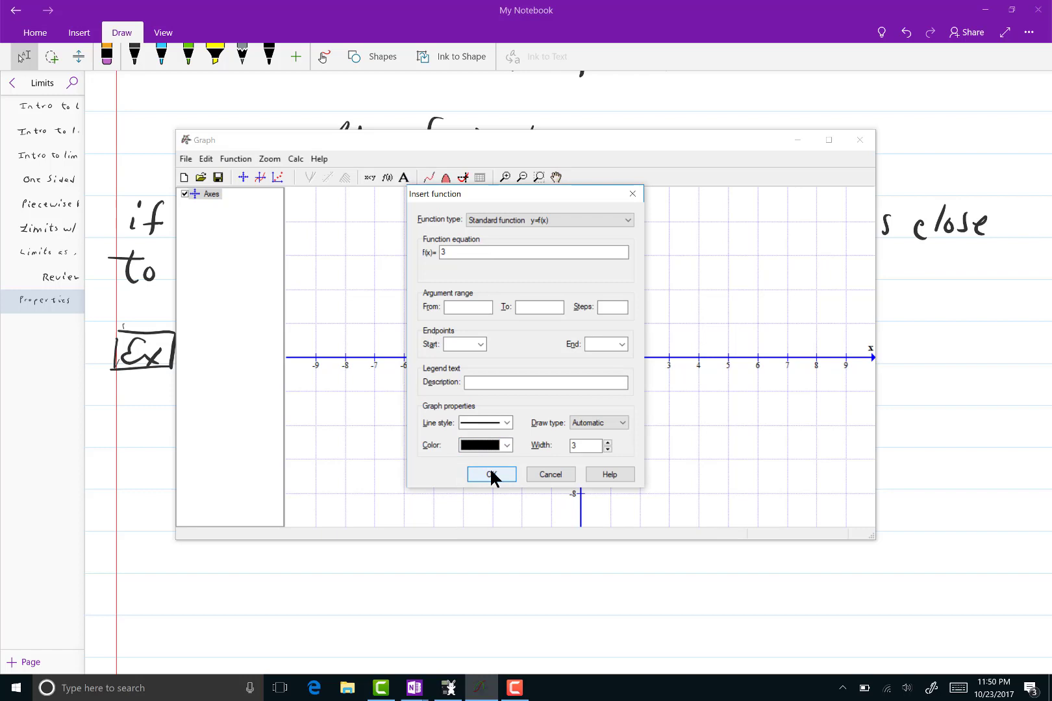
pyautogui.click(490, 475)
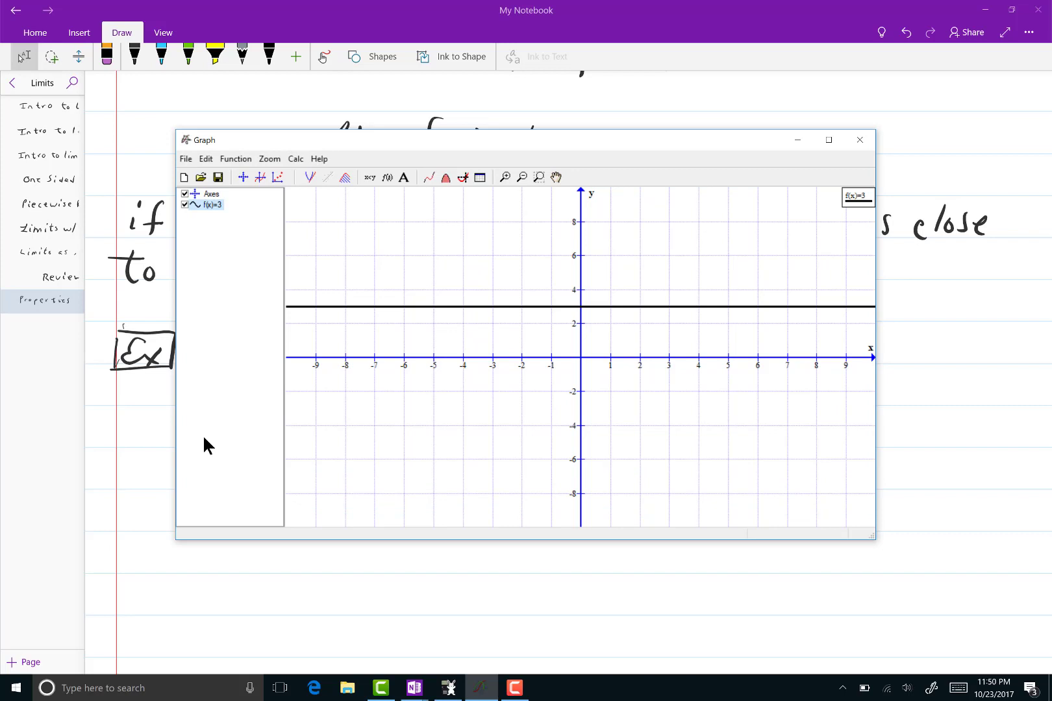
pyautogui.click(859, 139)
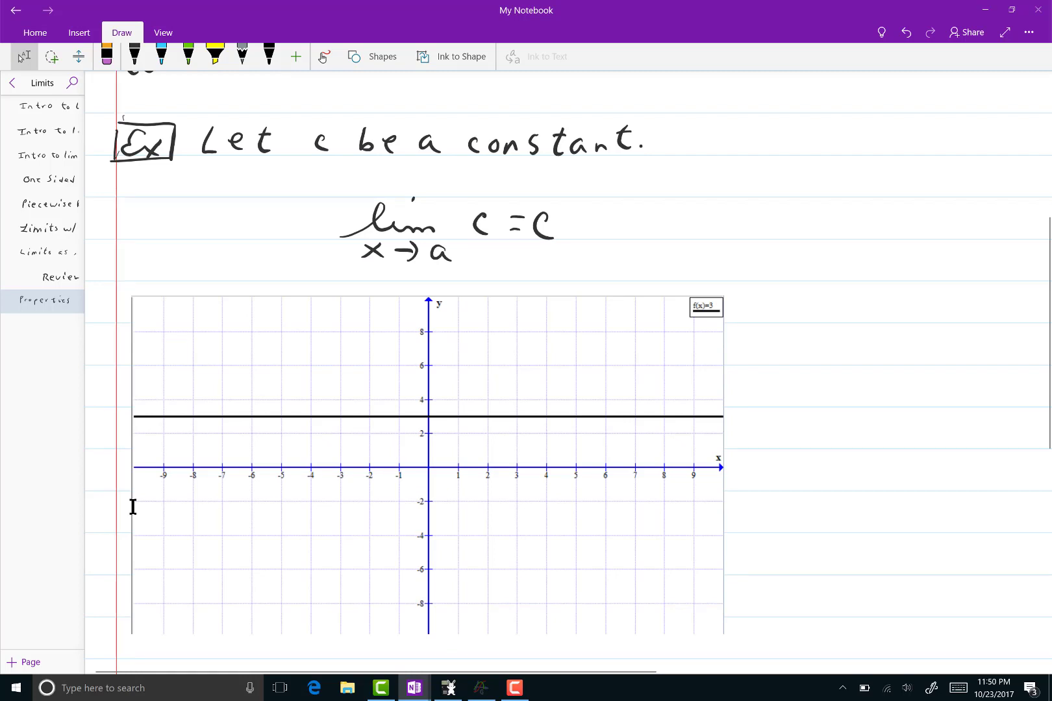
pyautogui.moveTo(835, 455)
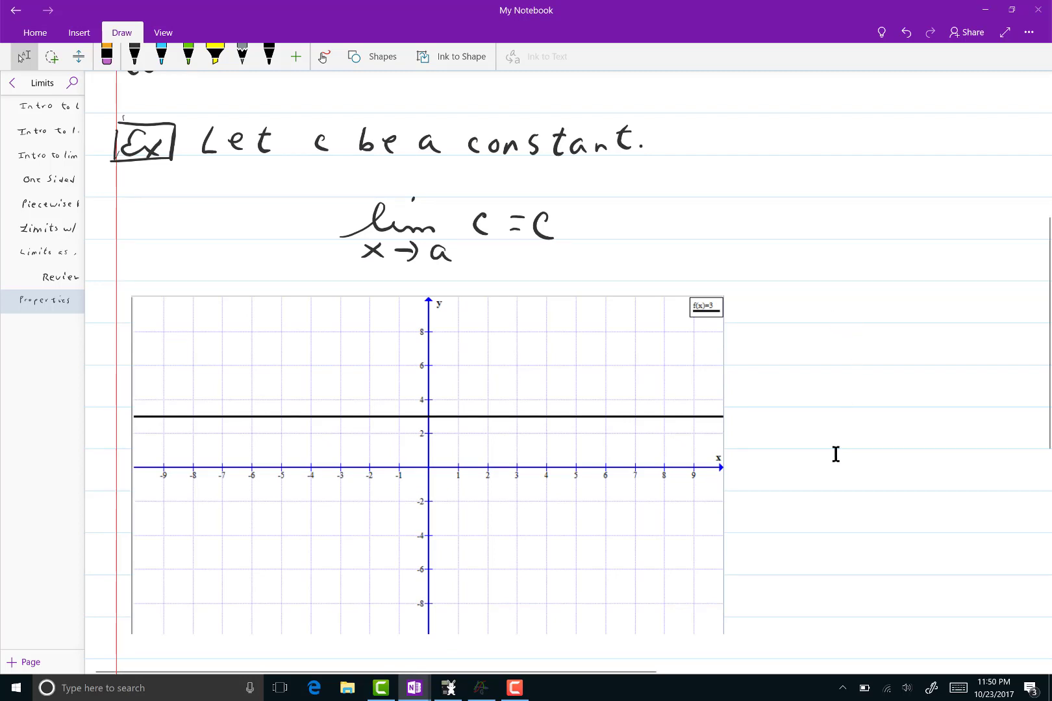
# Paste the f(x)=3 graph, write lim 3 = 3 as x→5, and mark (5,3).
pyautogui.click(133, 56)
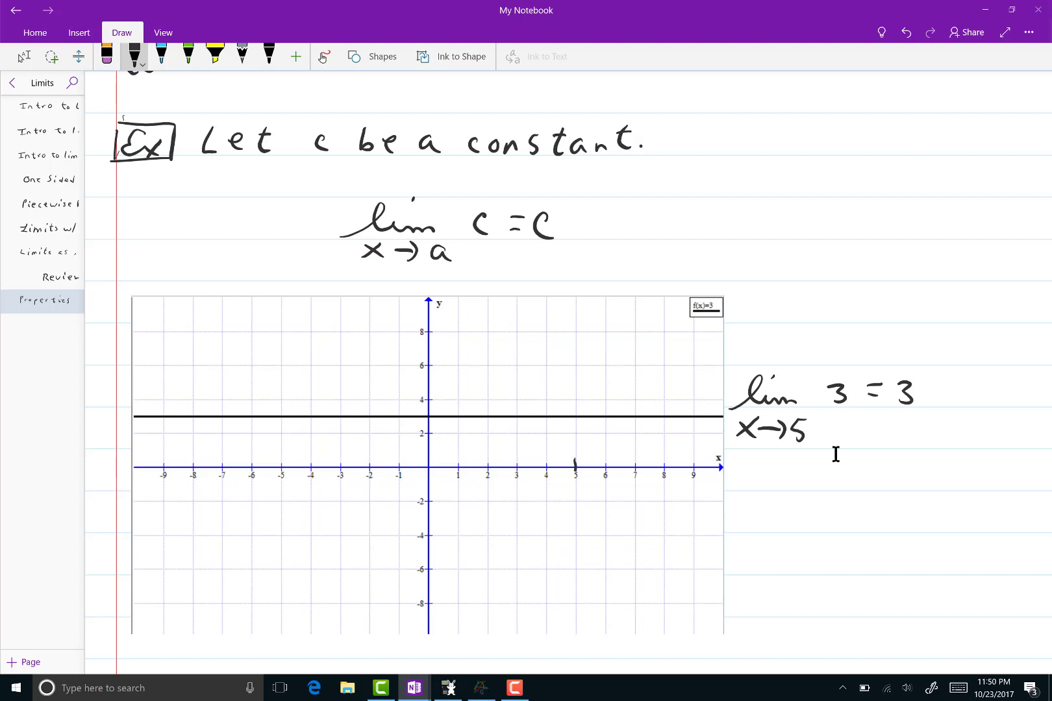
pyautogui.click(574, 462)
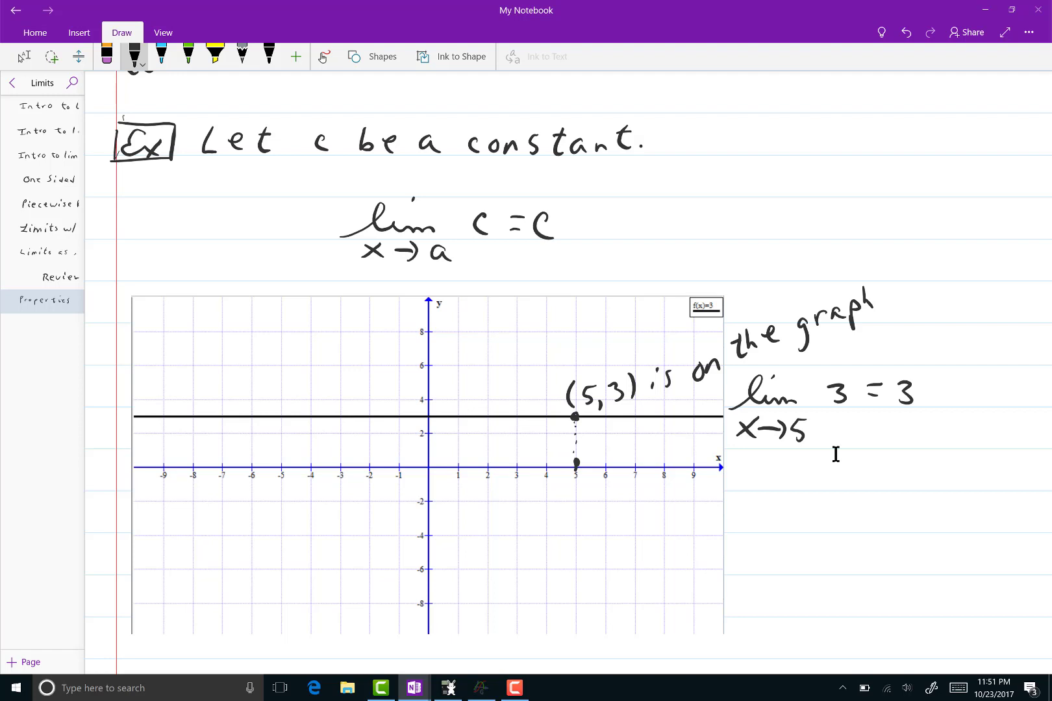
pyautogui.scroll(-3)
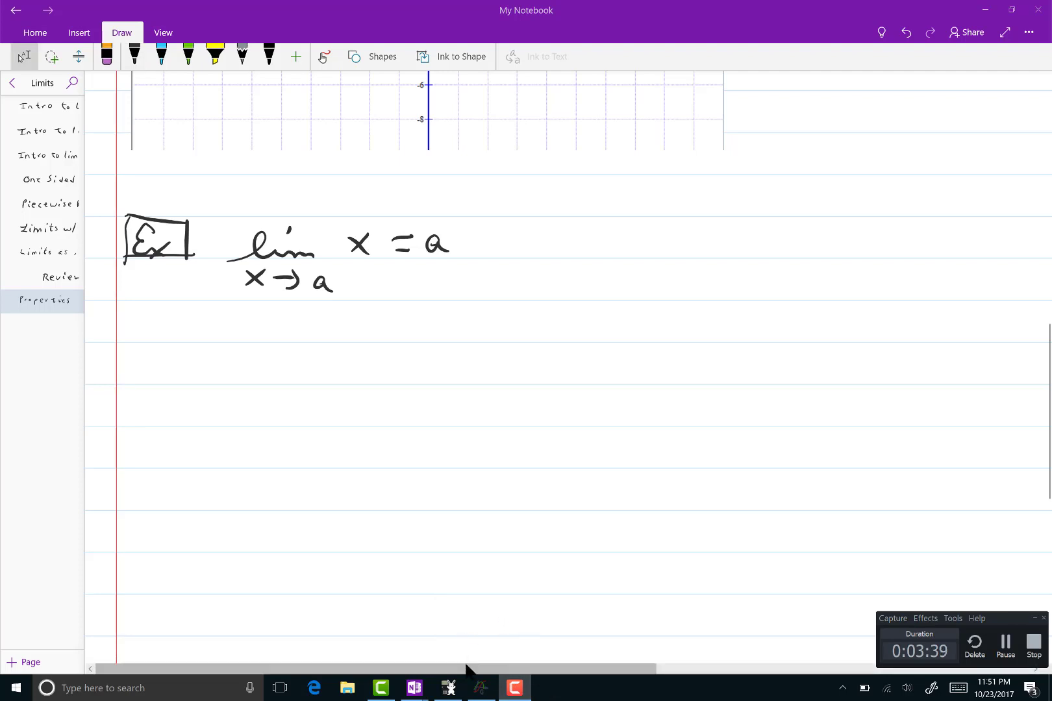
pyautogui.moveTo(480, 687)
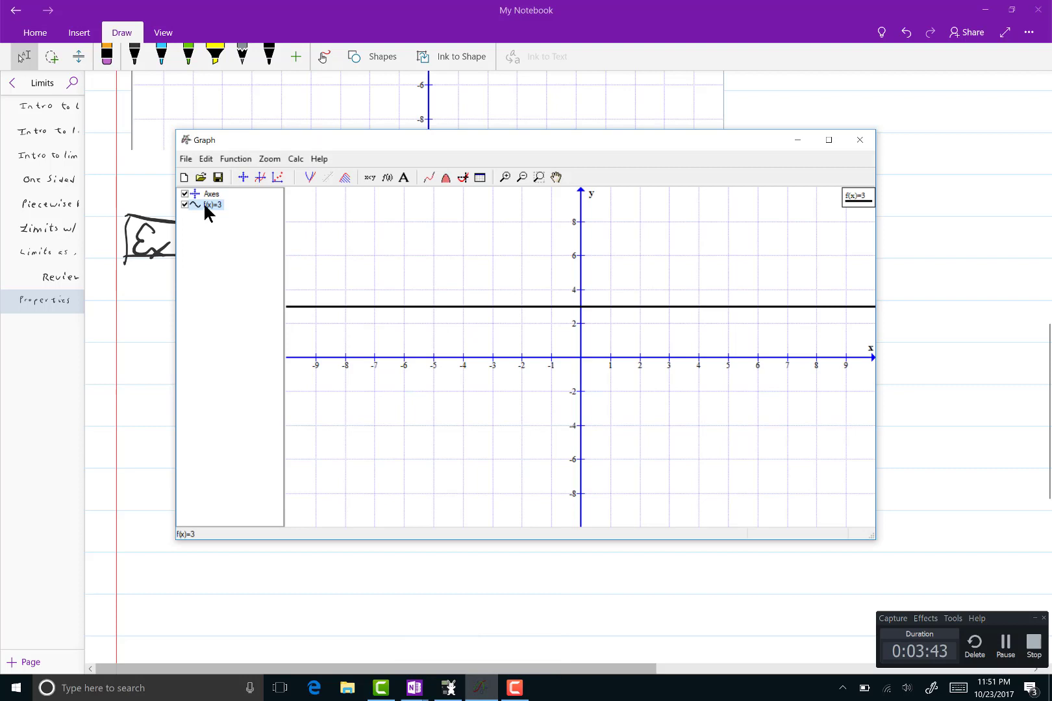
# Edit the f(x)=3 entry, replacing the equation 3 with x.
pyautogui.doubleClick(211, 204)
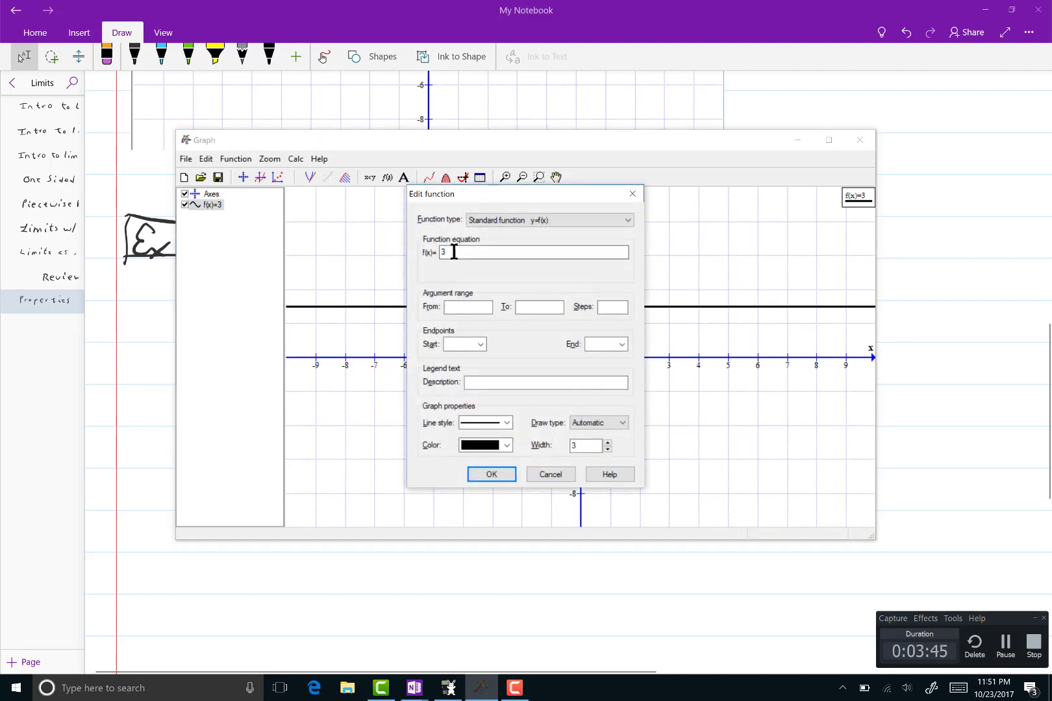
pyautogui.write('x')
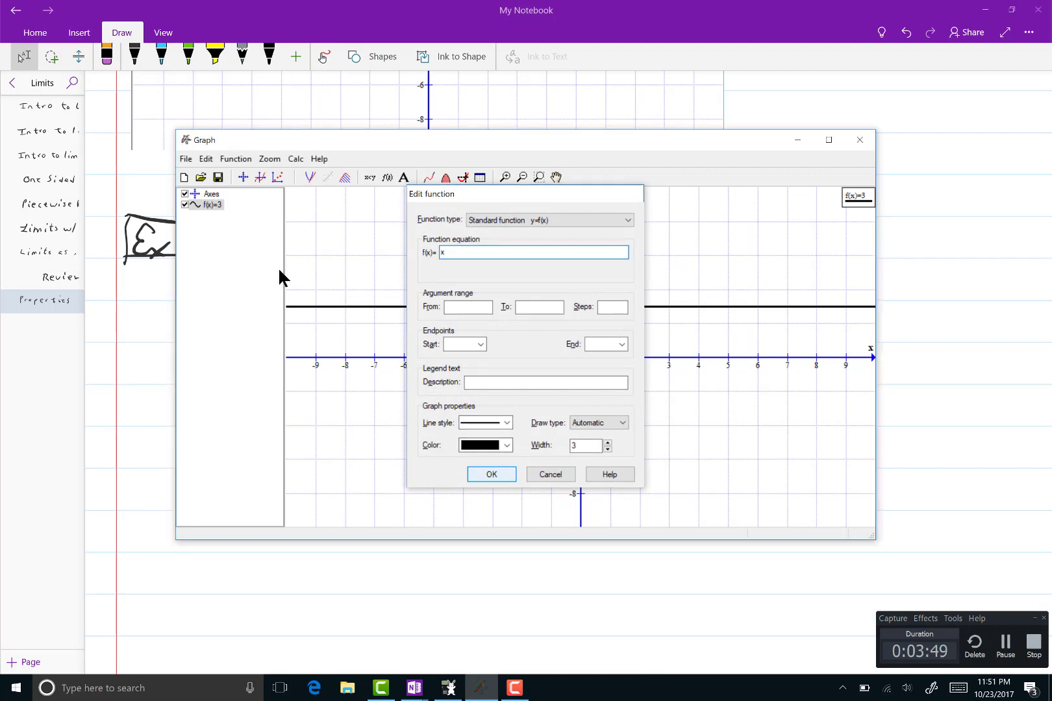
pyautogui.click(491, 474)
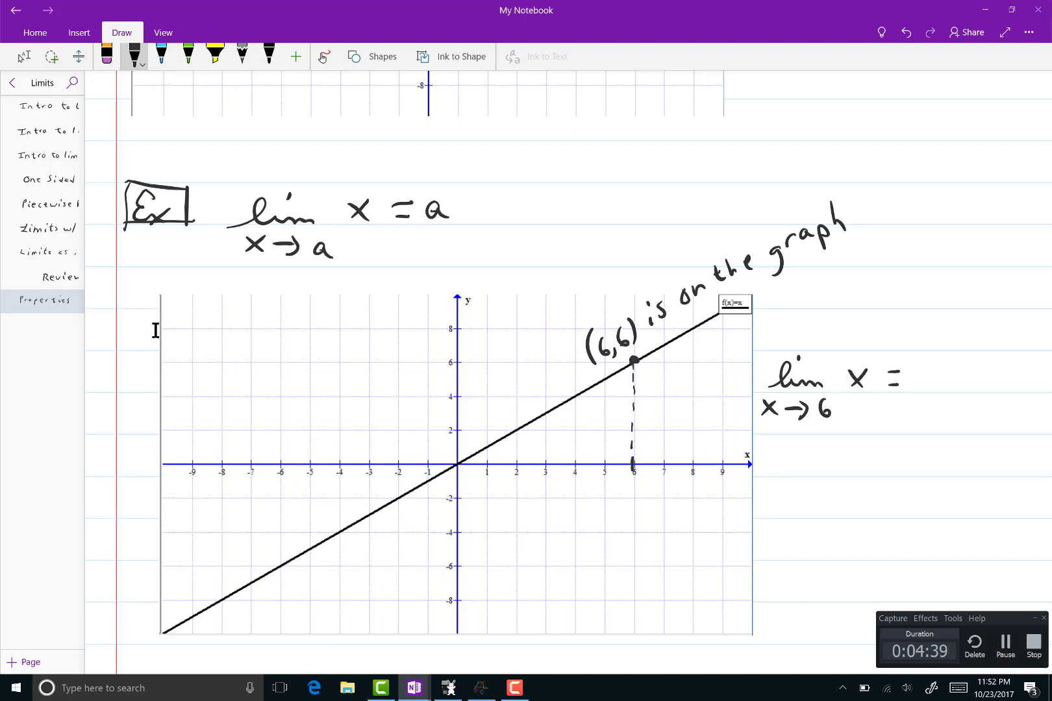
# Mark (6,6) on the pasted line graph and write lim x = 6 as x→6.
pyautogui.write('6')
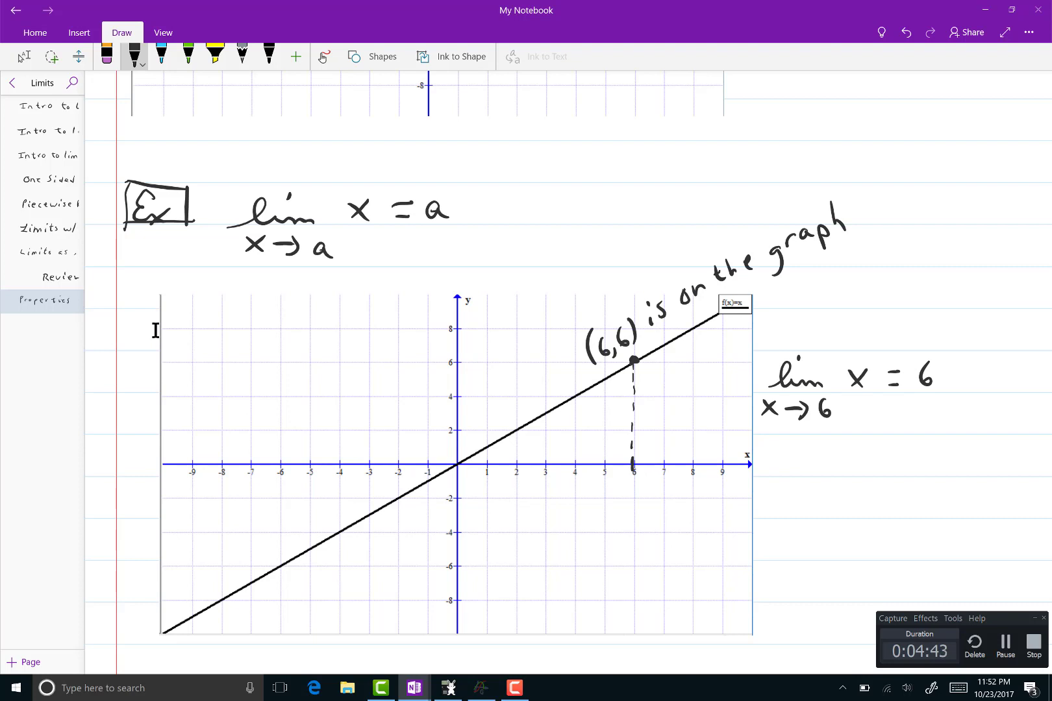
pyautogui.scroll(-3)
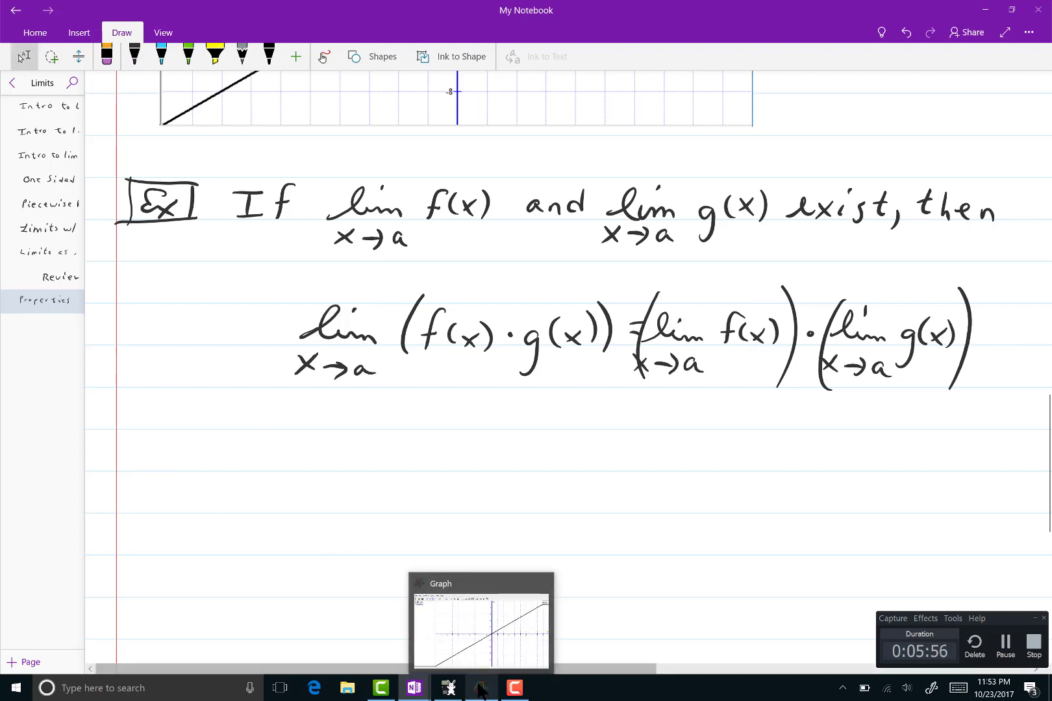
# Change the existing function f(x)=x to x^2+1.
pyautogui.click(480, 625)
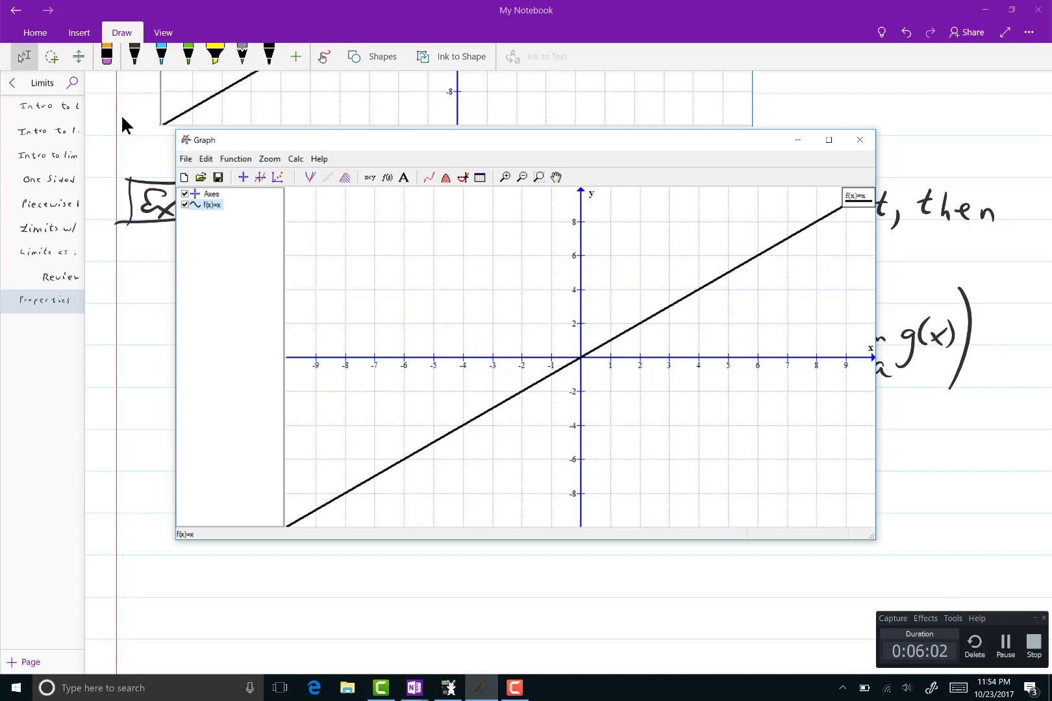
pyautogui.doubleClick(206, 204)
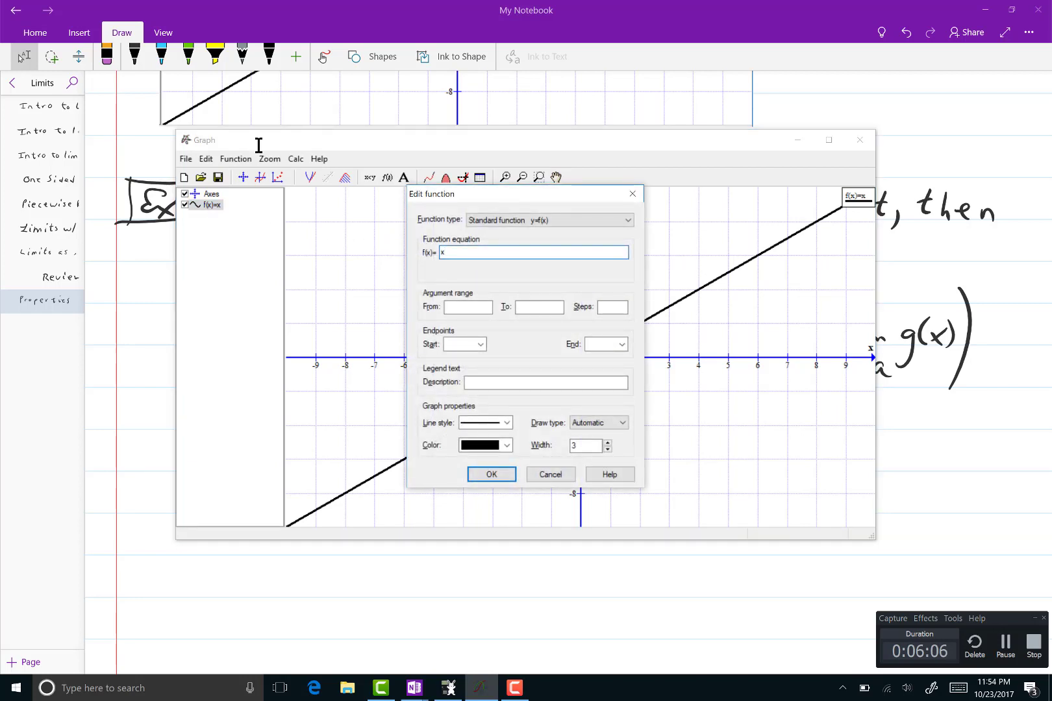
pyautogui.press('backspace')
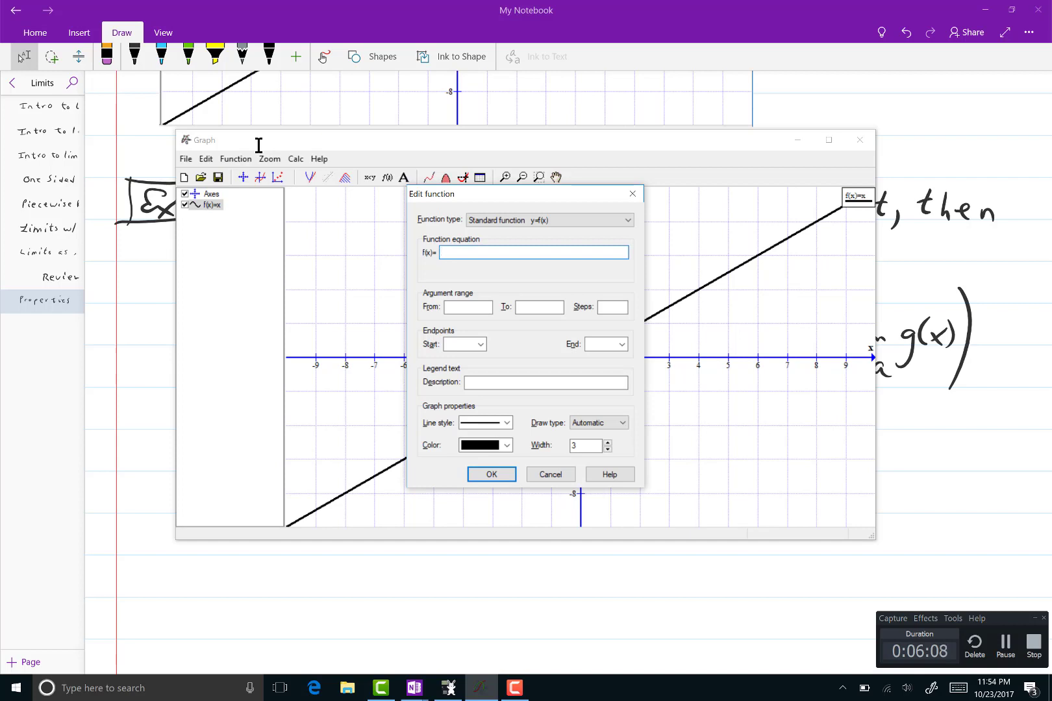
pyautogui.write('x')
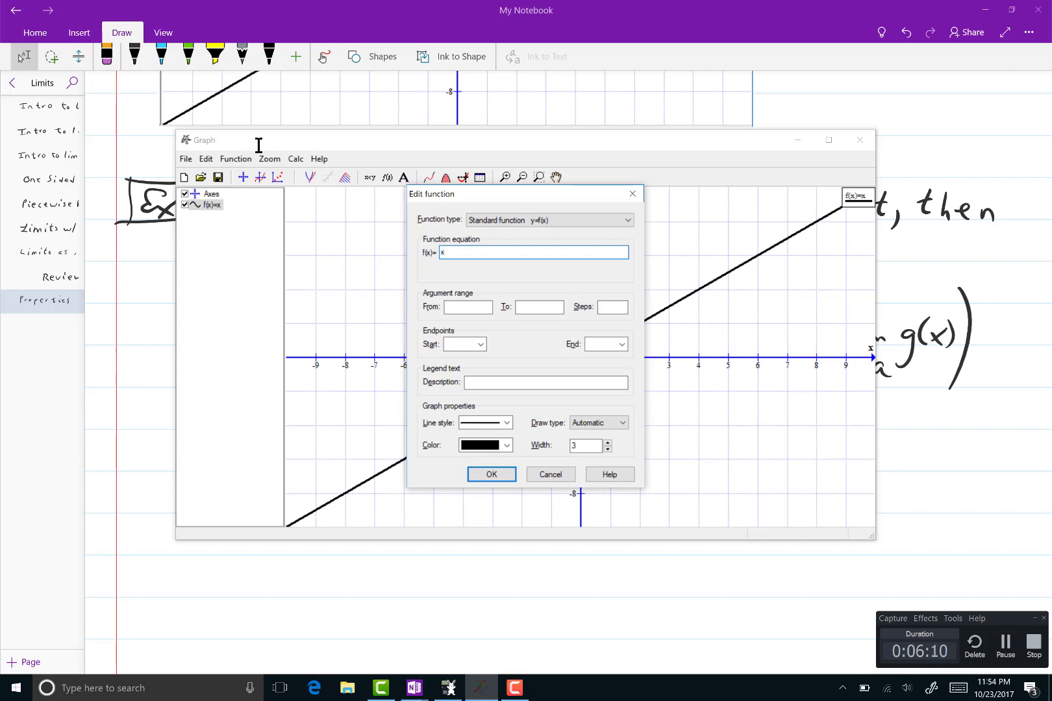
pyautogui.write('^2')
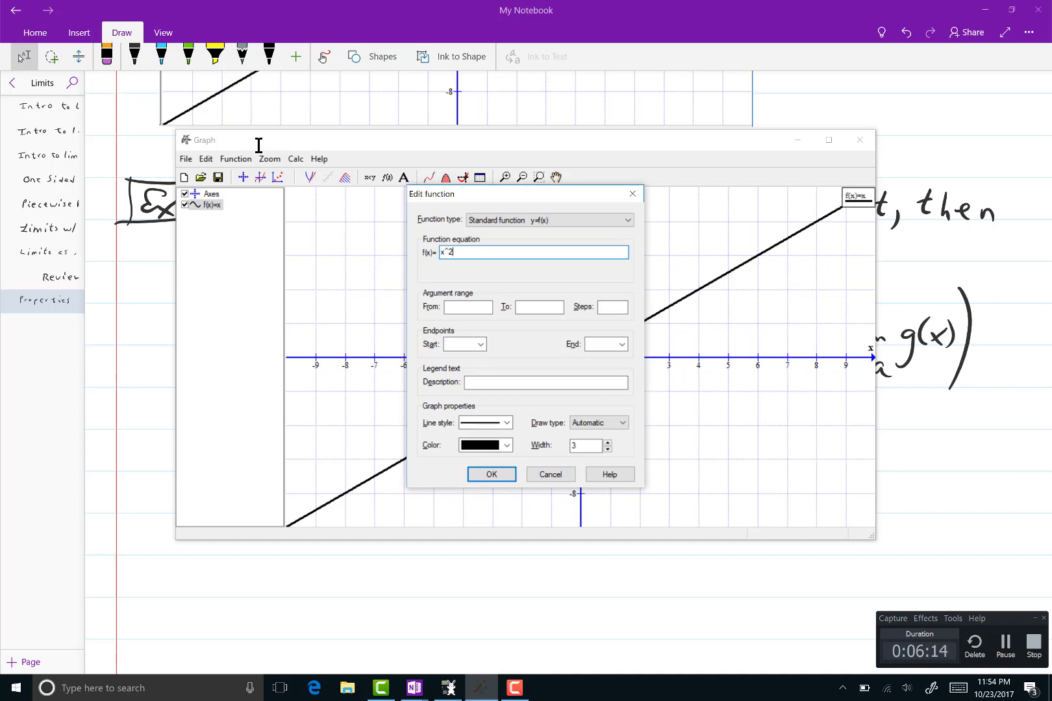
pyautogui.write('+1')
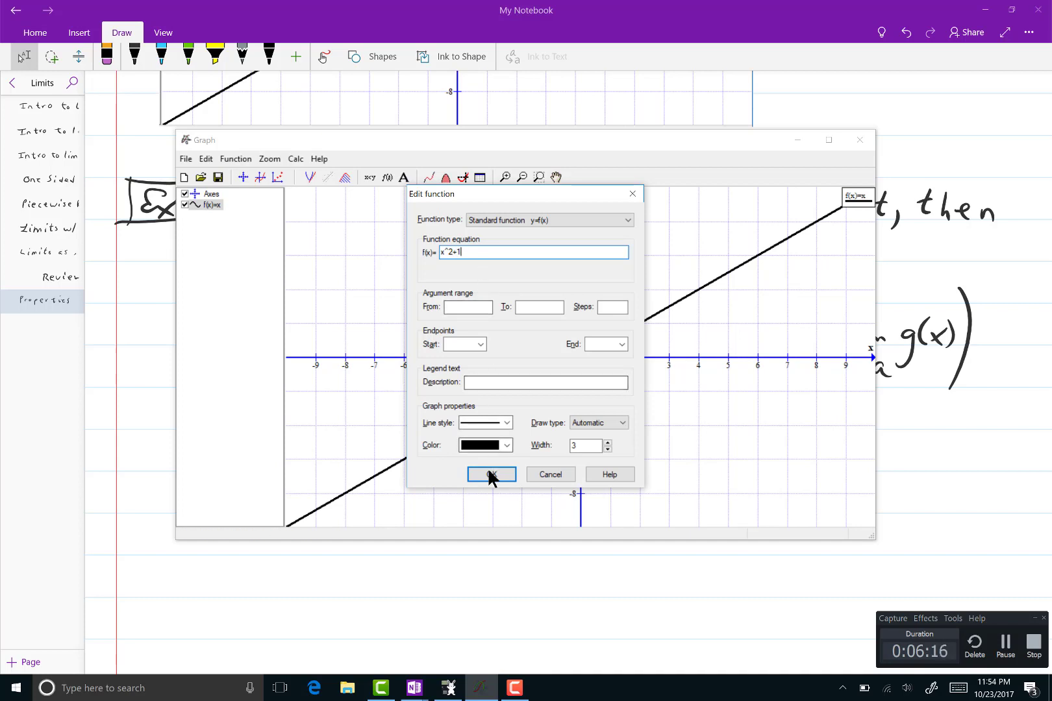
pyautogui.click(491, 474)
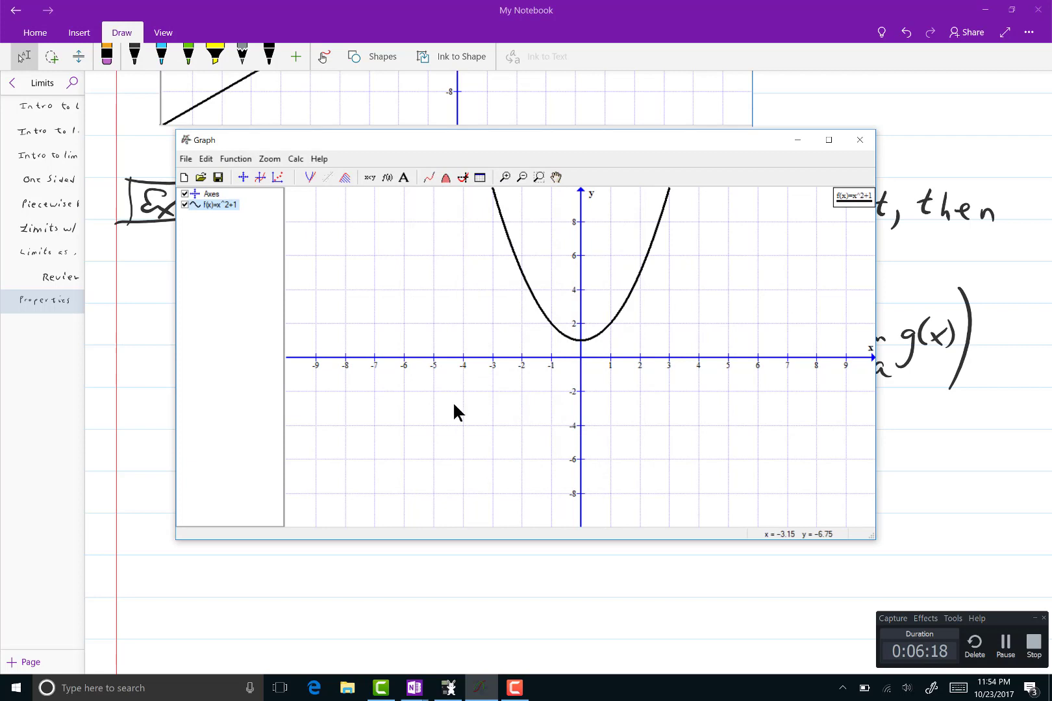
# Insert a second function, 2x-3, into the graph.
pyautogui.click(215, 205)
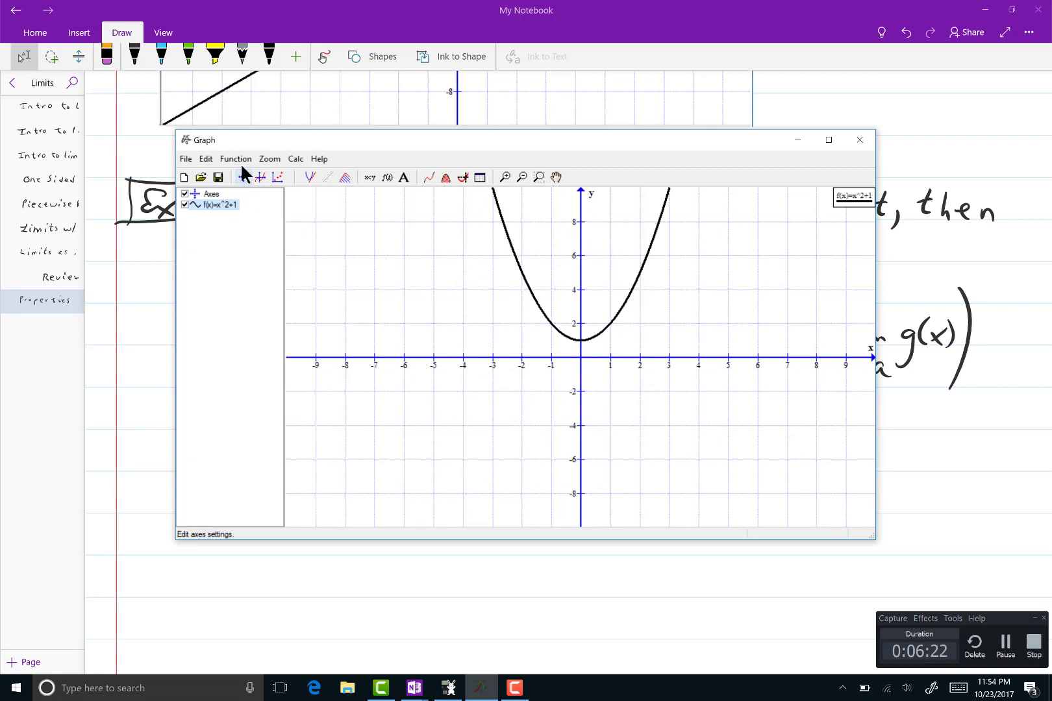
pyautogui.click(235, 159)
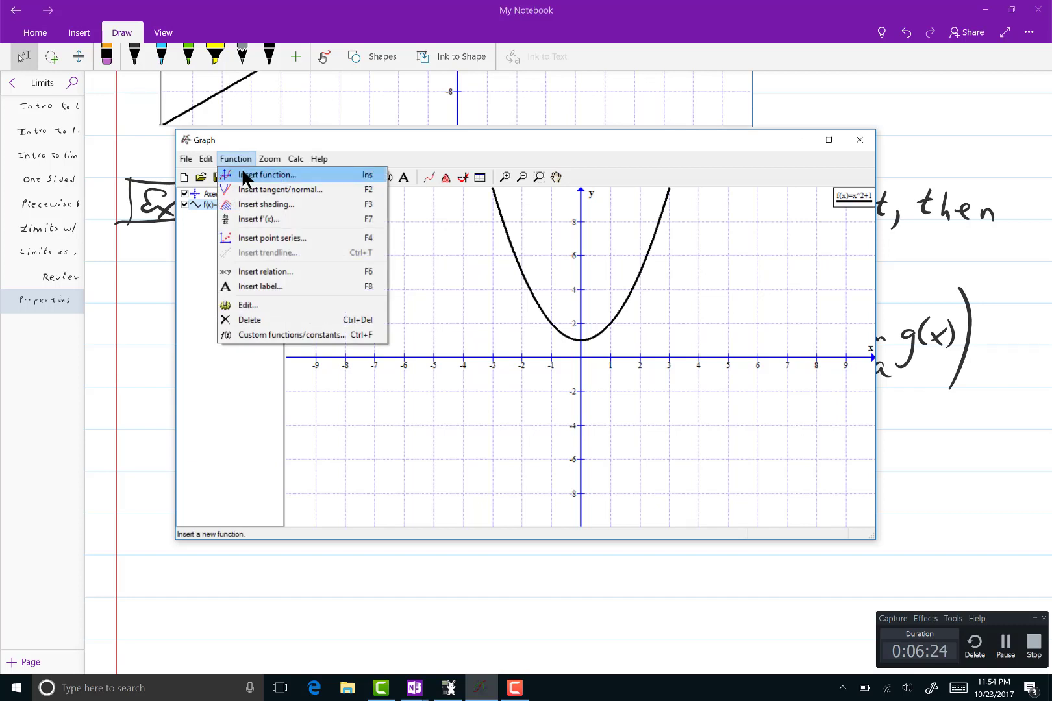
pyautogui.click(267, 174)
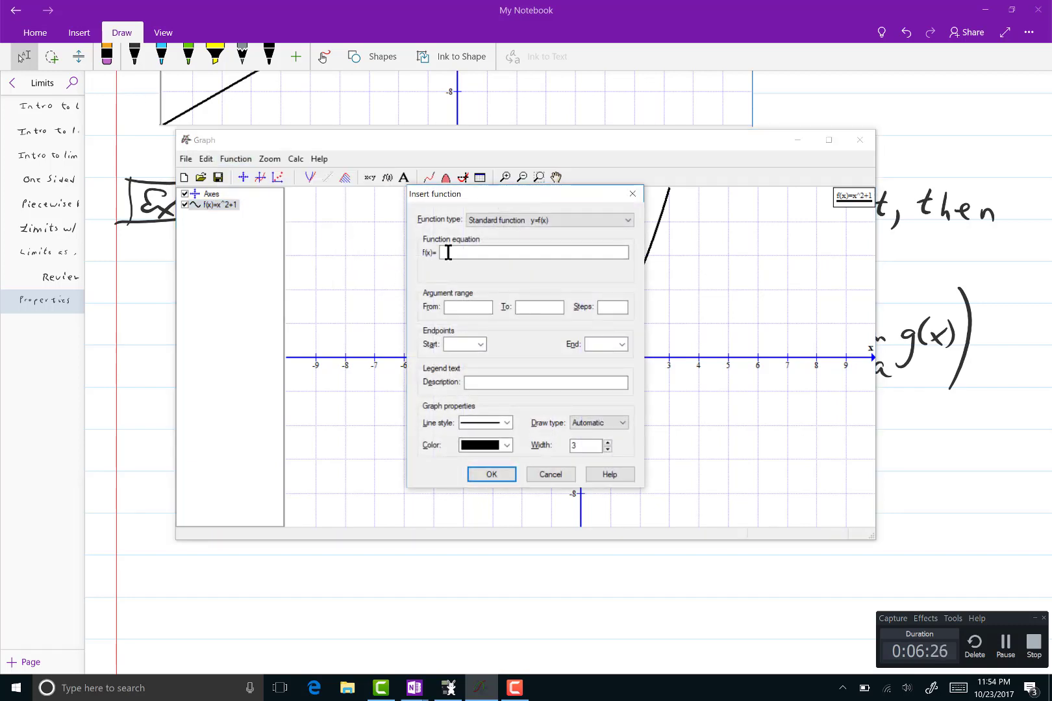
pyautogui.click(533, 253)
pyautogui.write('2x-')
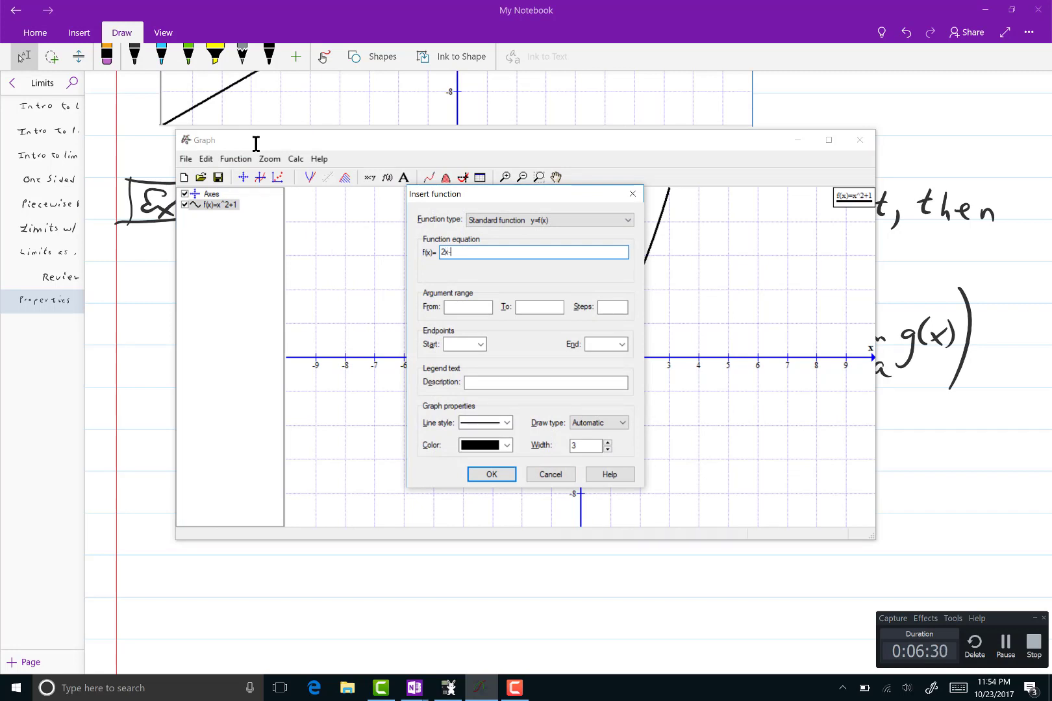
pyautogui.write('3')
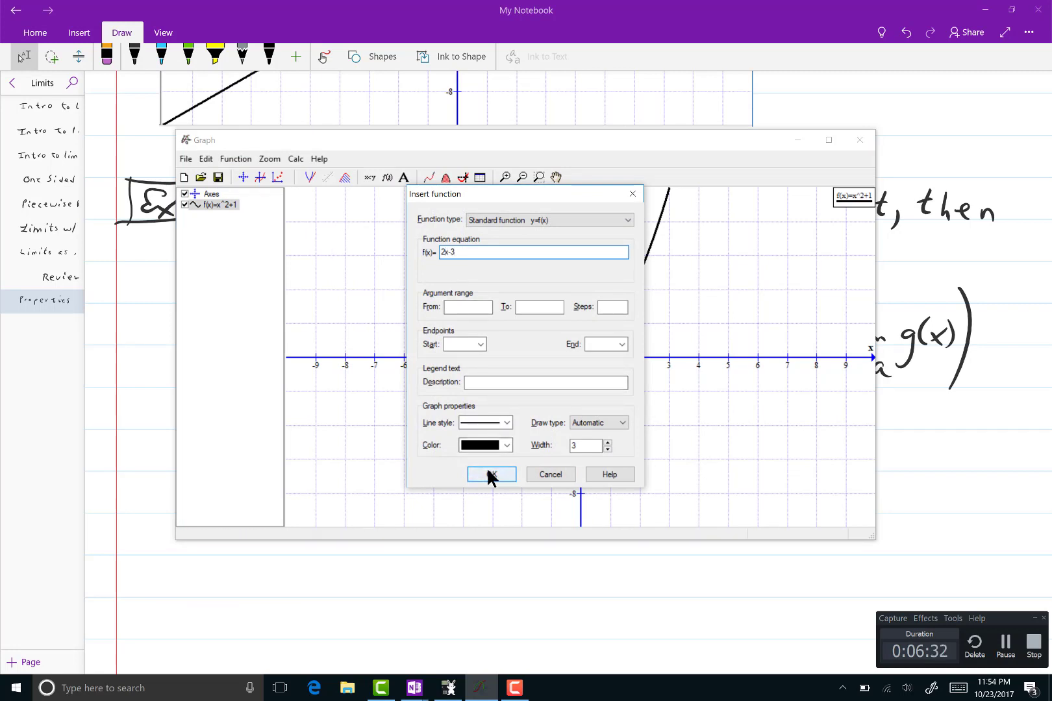
pyautogui.click(491, 475)
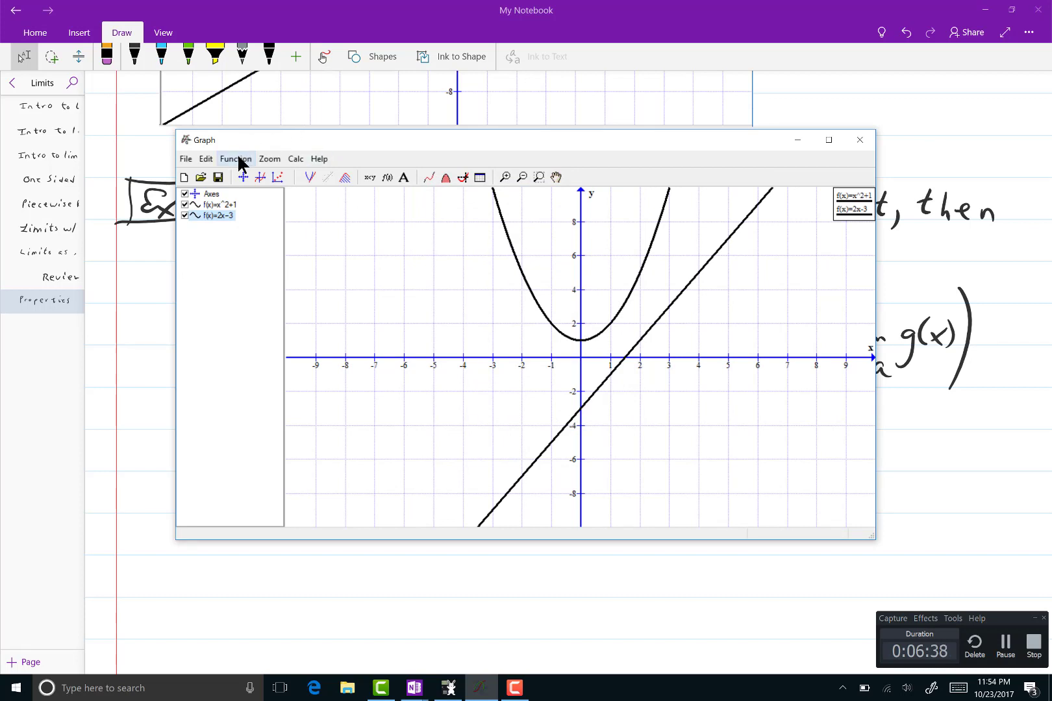
# Insert the product function (x^2+1)(2x-3) with a teal curve colour.
pyautogui.click(235, 159)
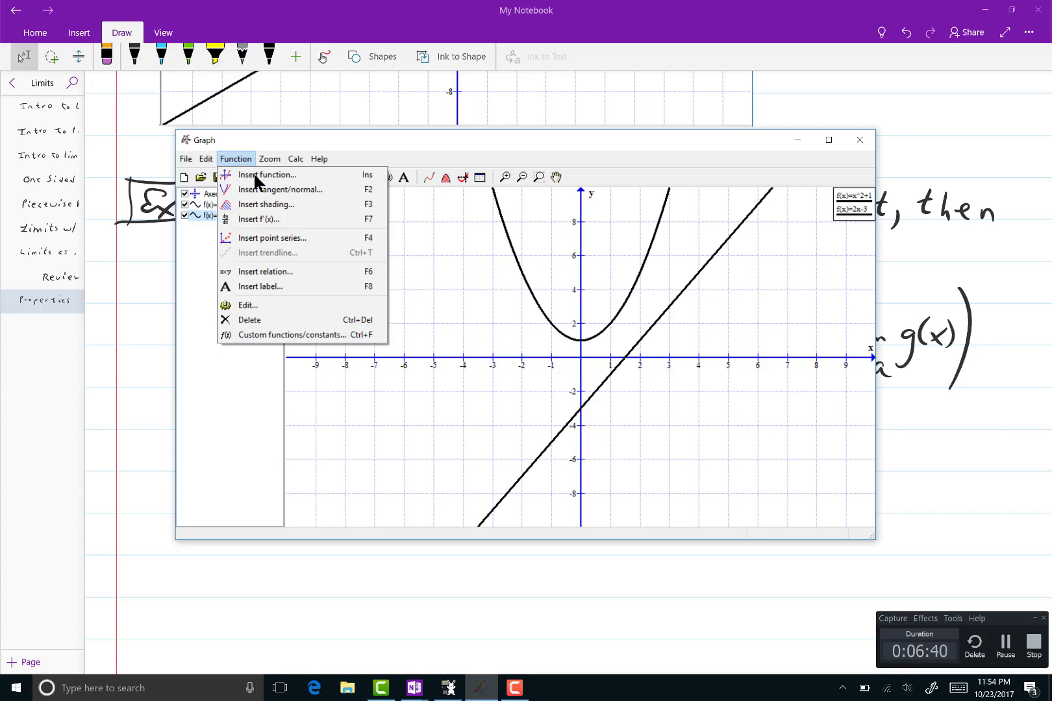
pyautogui.click(265, 175)
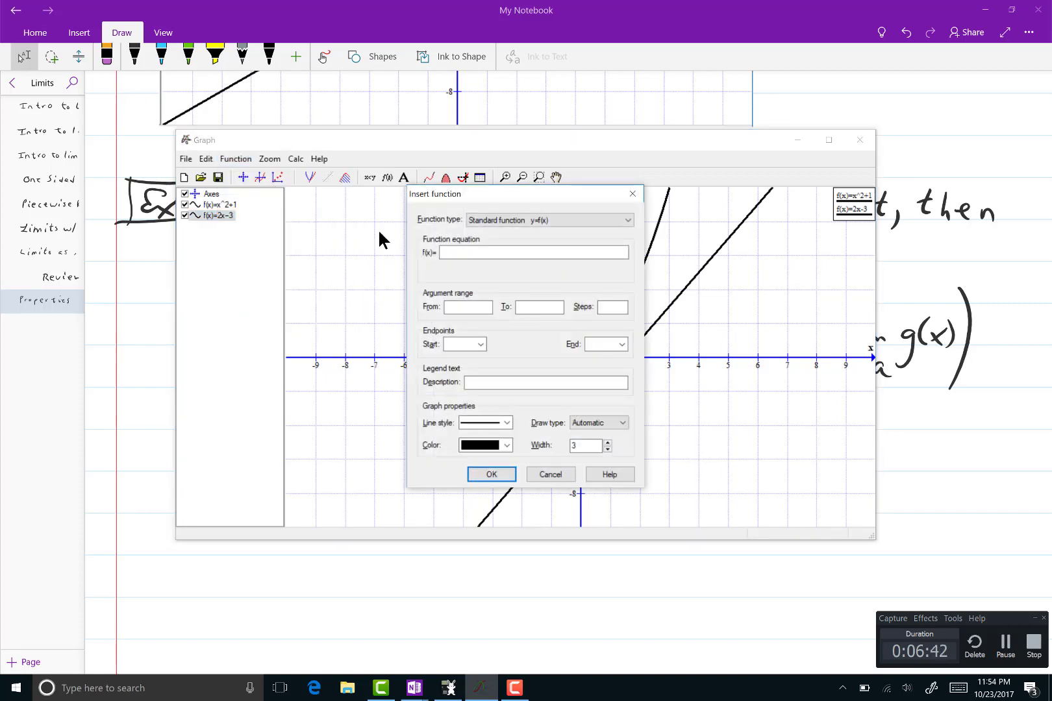
pyautogui.click(533, 253)
pyautogui.write('(x^2+1')
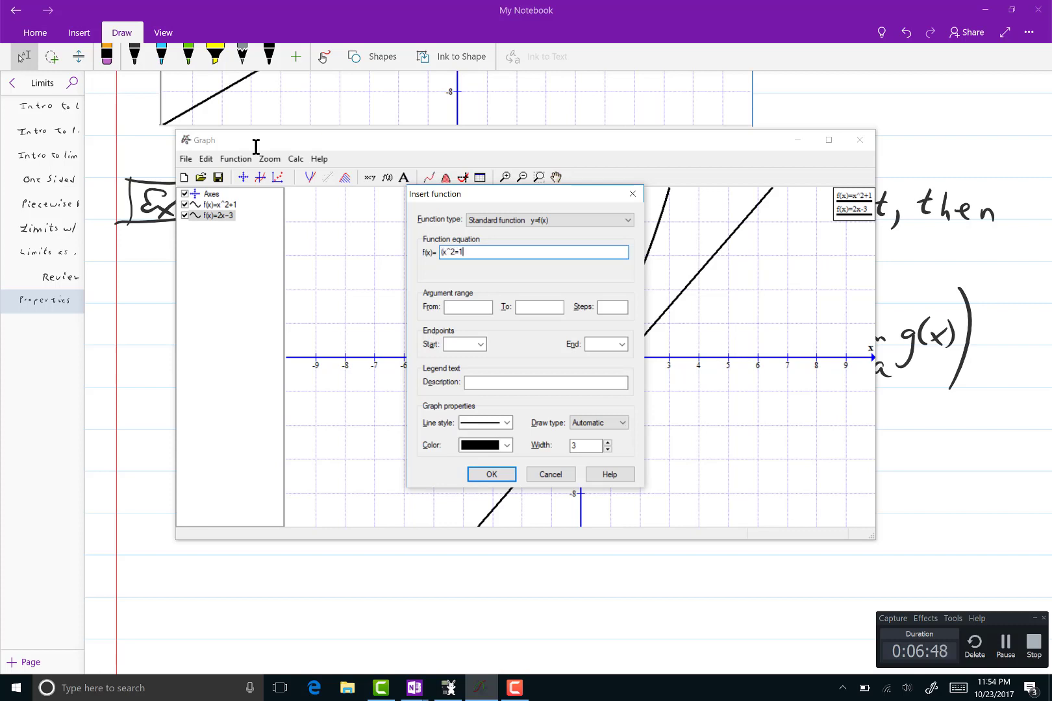
pyautogui.write('0')
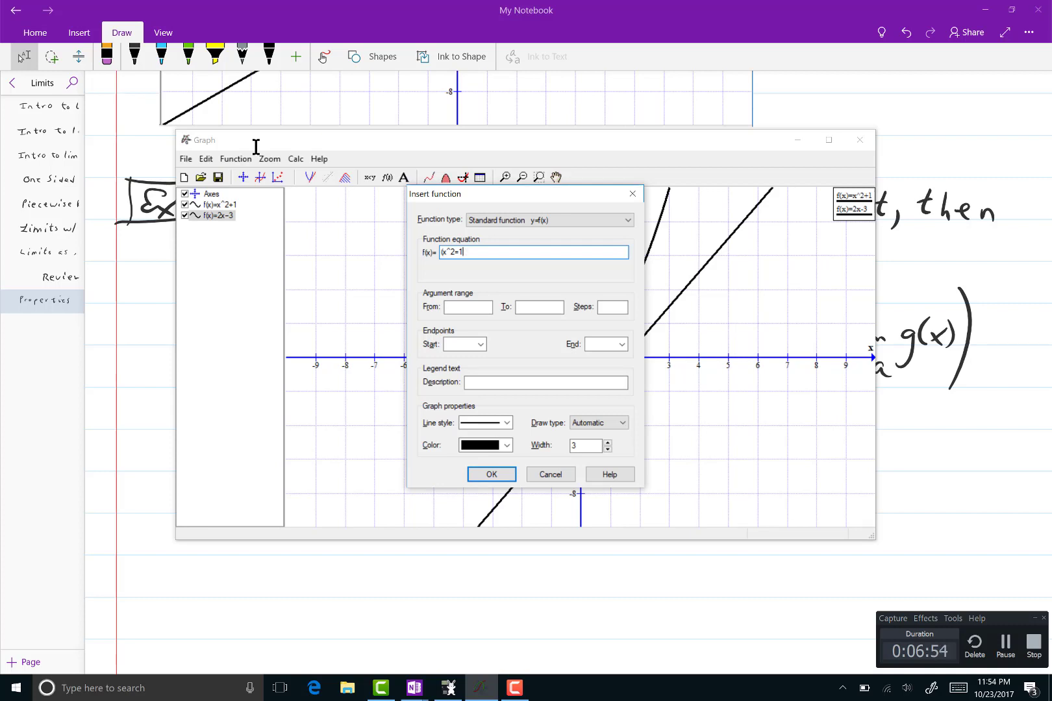
pyautogui.press('Backspace')
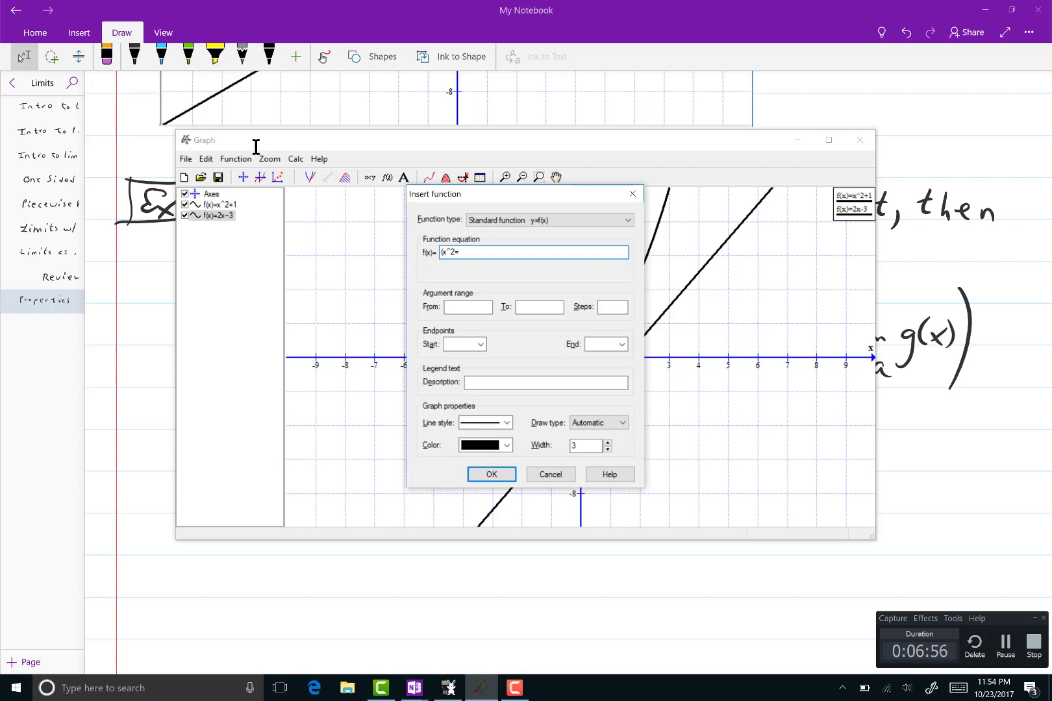
pyautogui.press('Backspace')
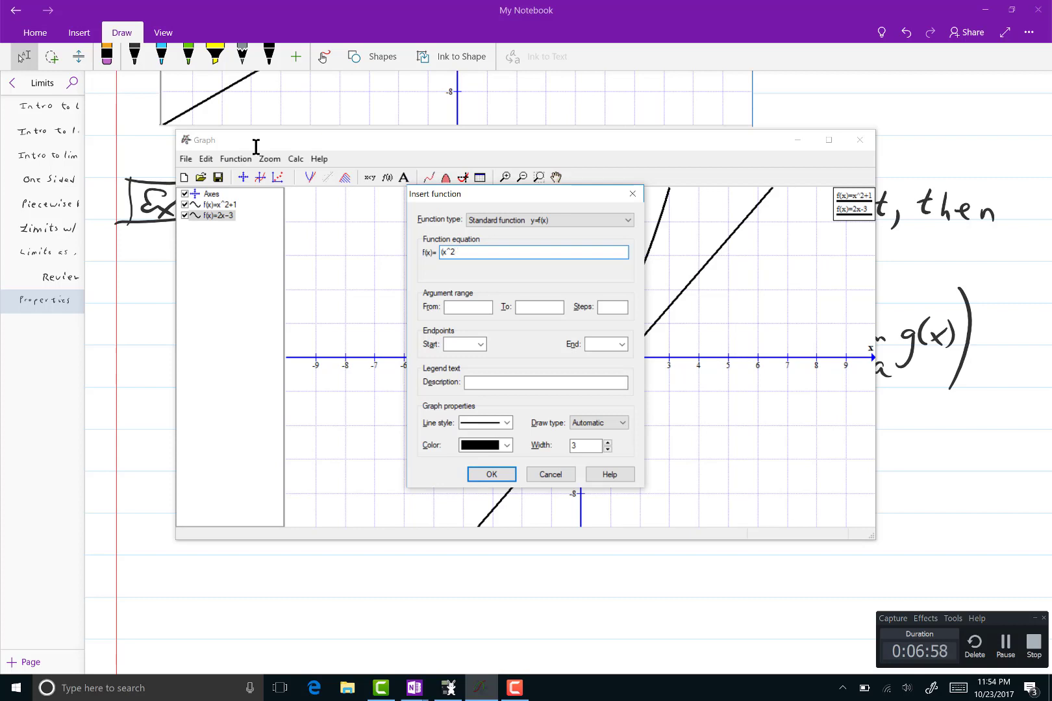
pyautogui.write('+1')
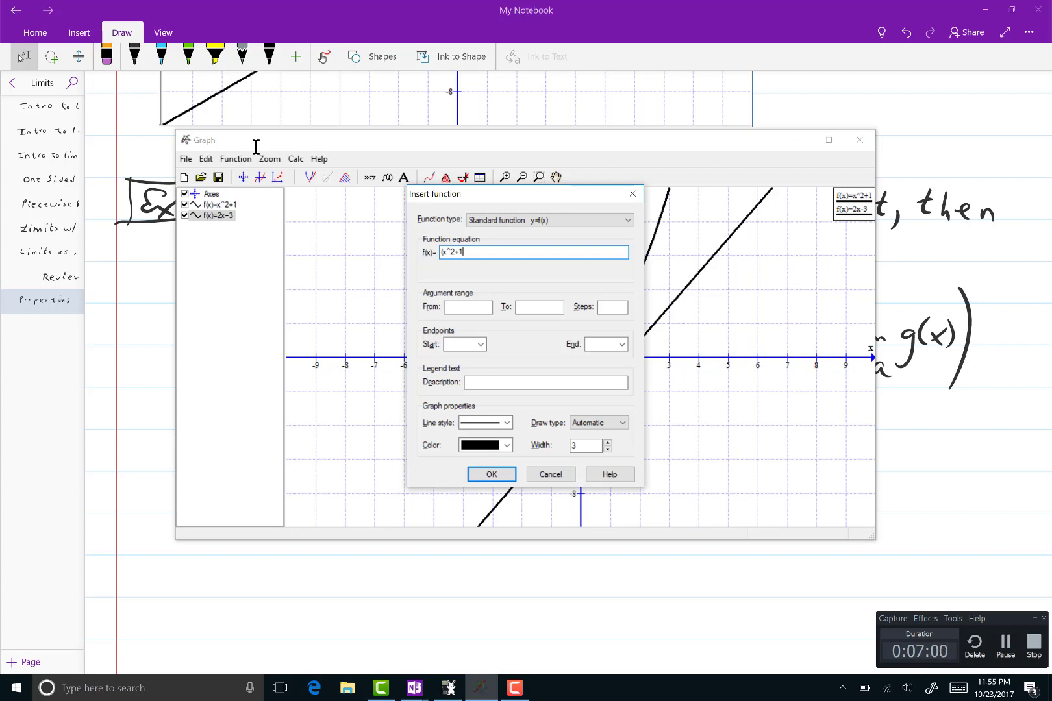
pyautogui.write(')')
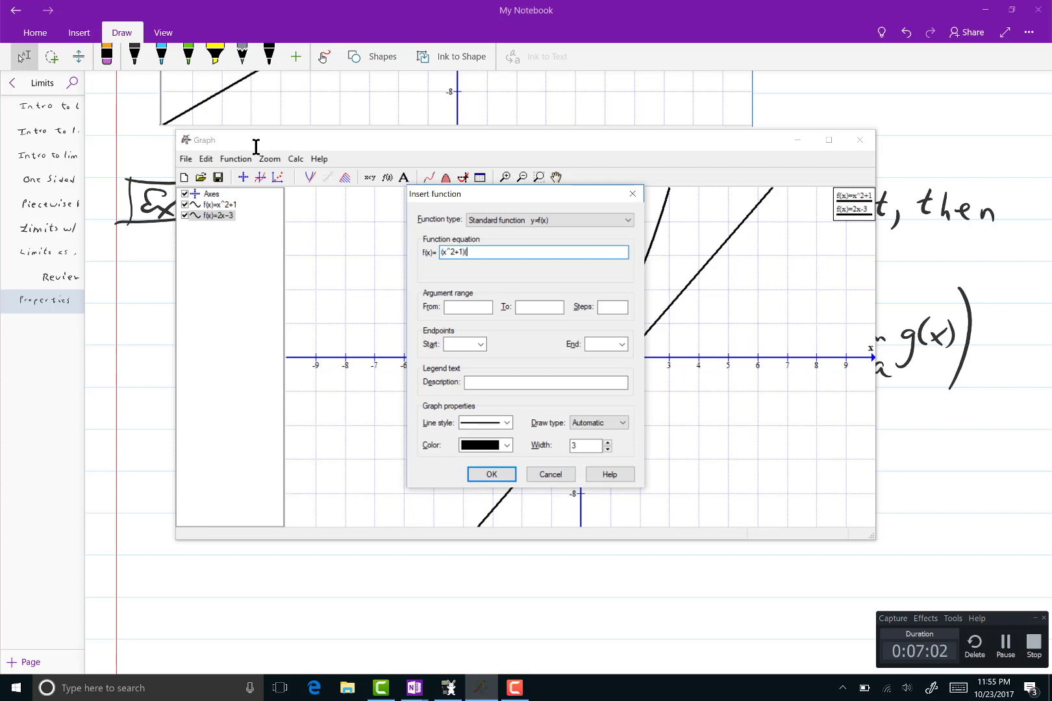
pyautogui.write('(2x-3)')
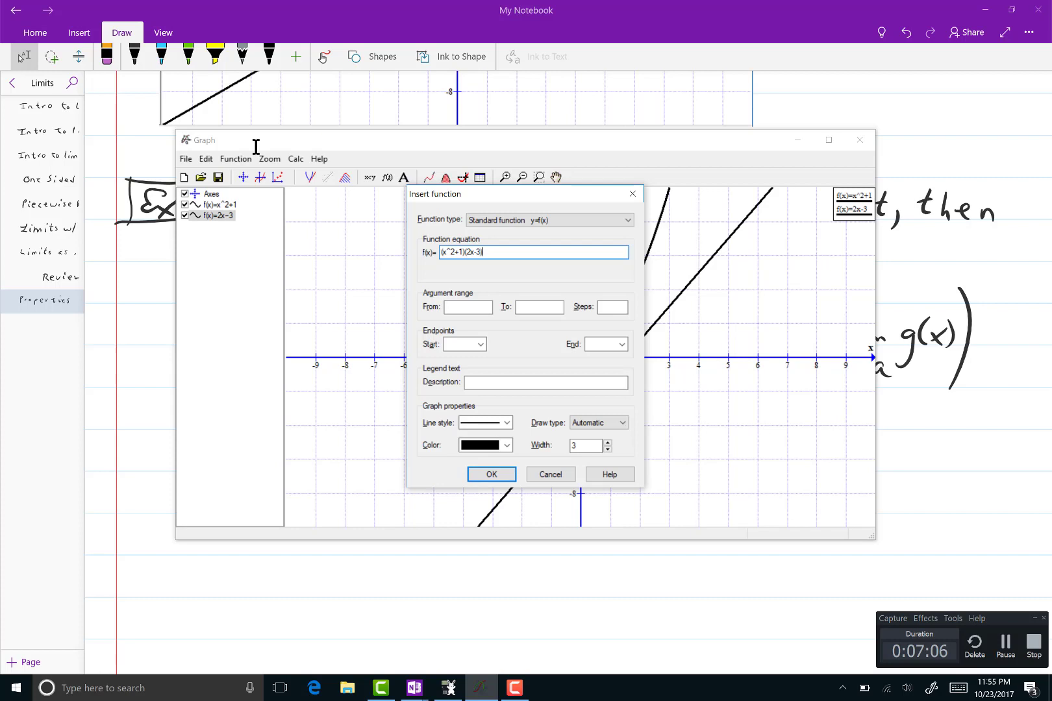
pyautogui.moveTo(508, 444)
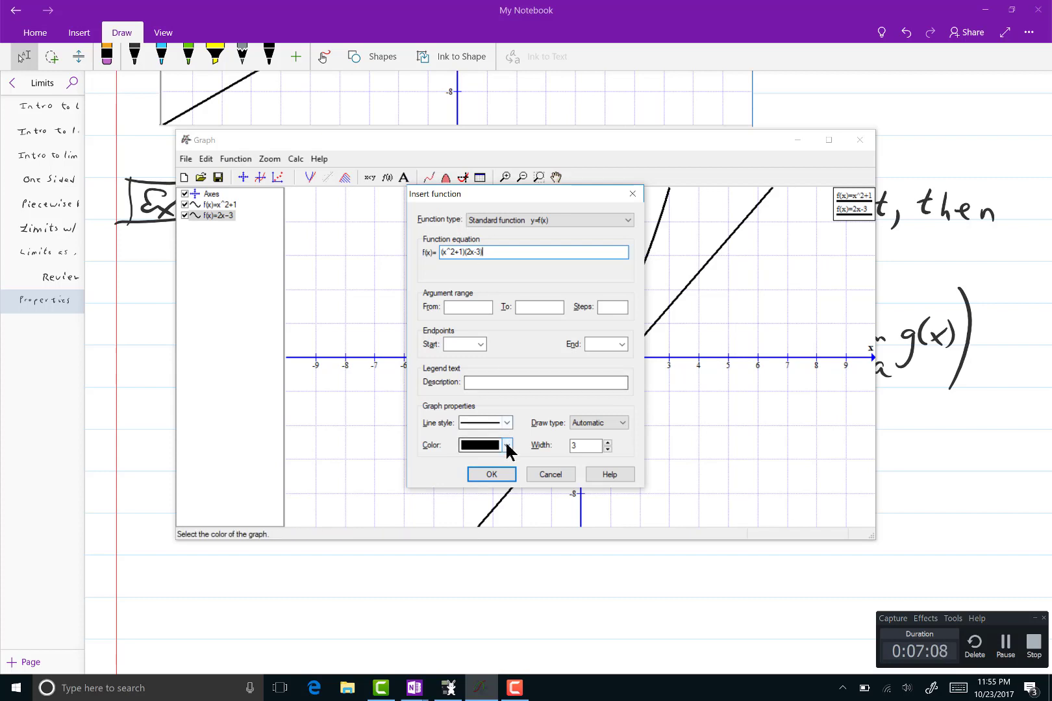
pyautogui.click(506, 446)
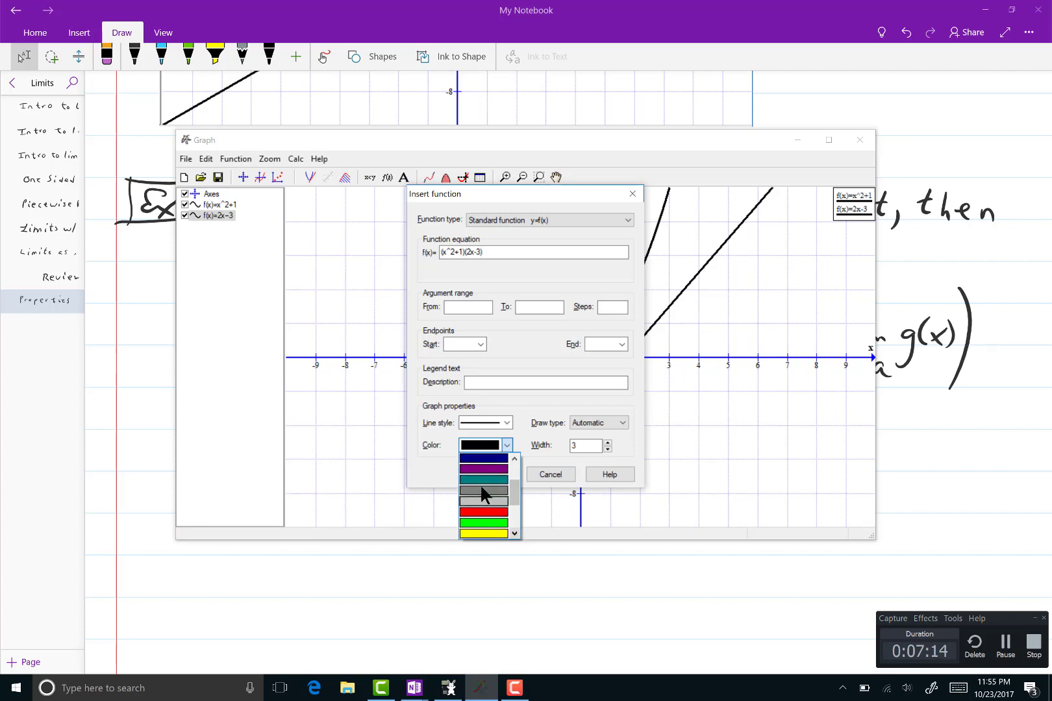
pyautogui.click(483, 482)
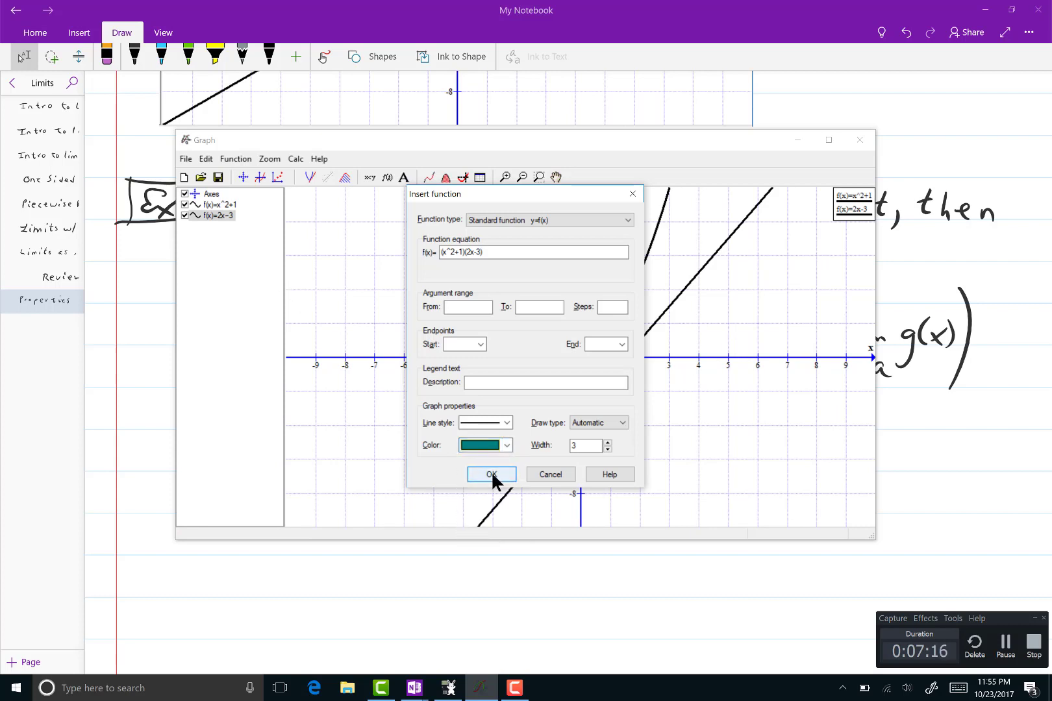
pyautogui.click(491, 475)
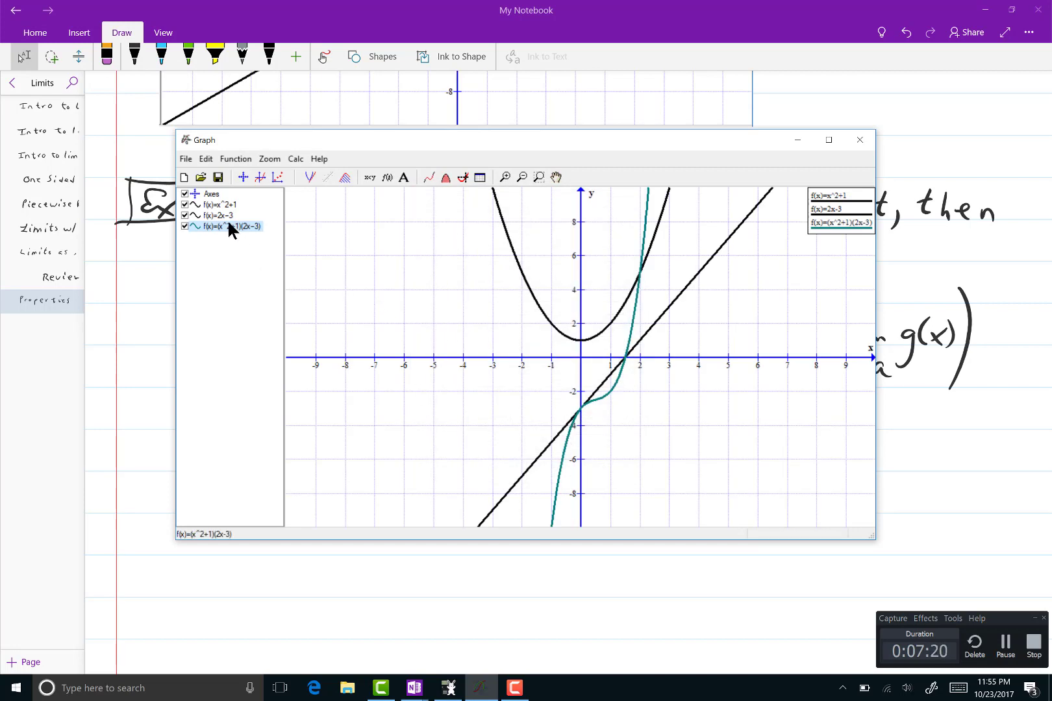
# Recolour the (x^2+1)(2x-3) curve magenta and bring OneNote back to the front.
pyautogui.doubleClick(231, 226)
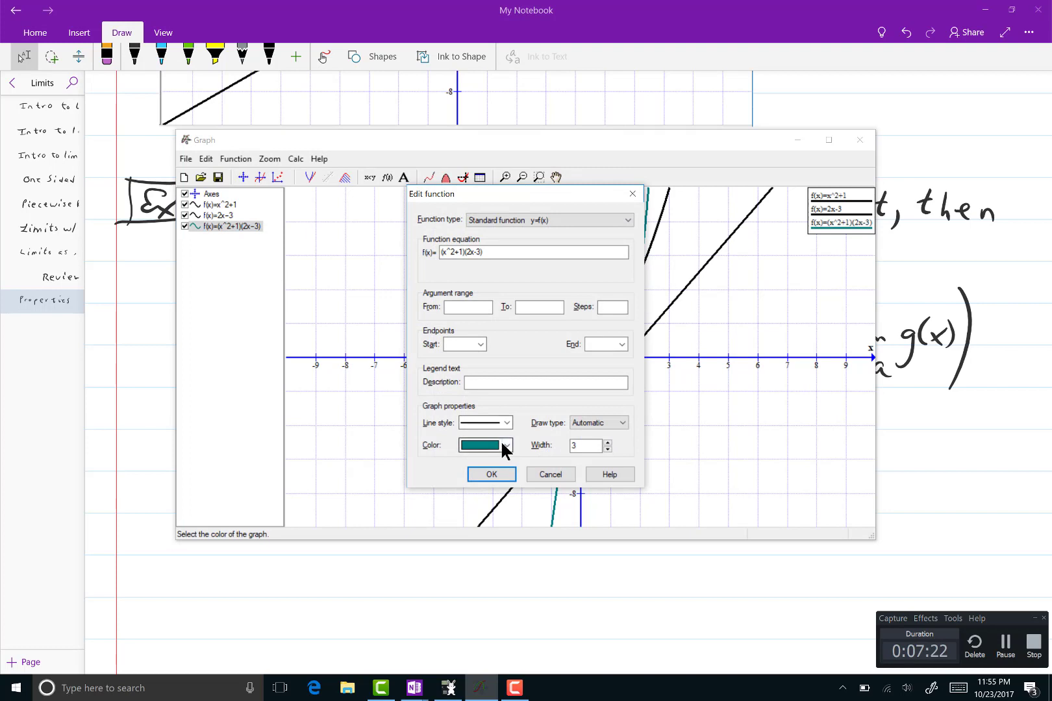
pyautogui.click(506, 445)
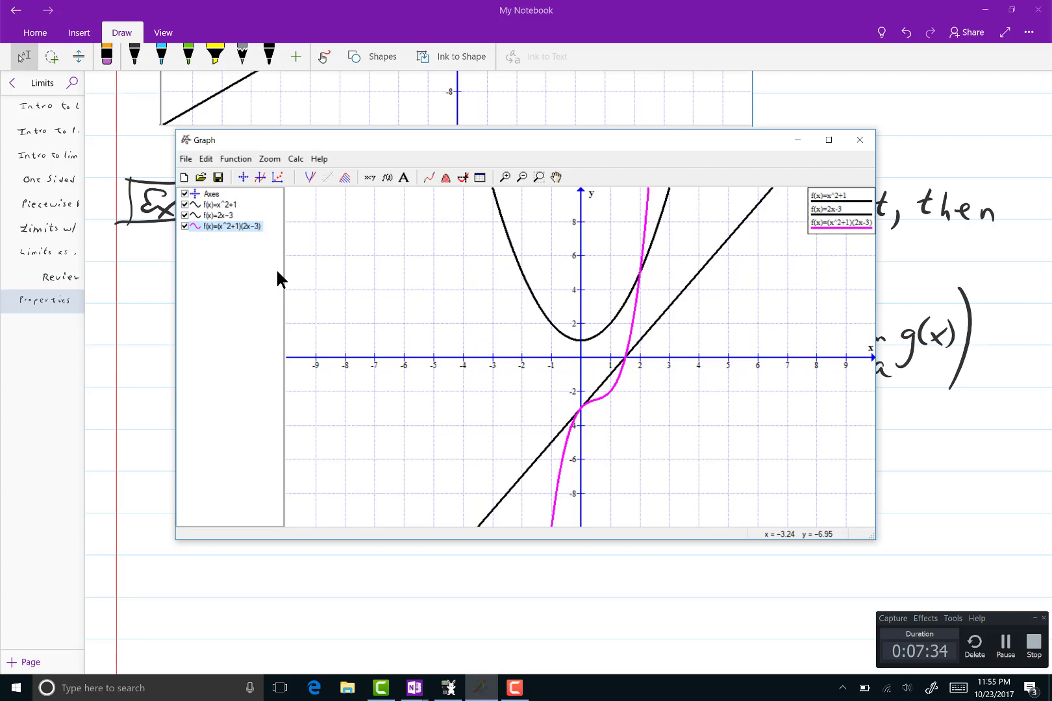
pyautogui.click(15, 688)
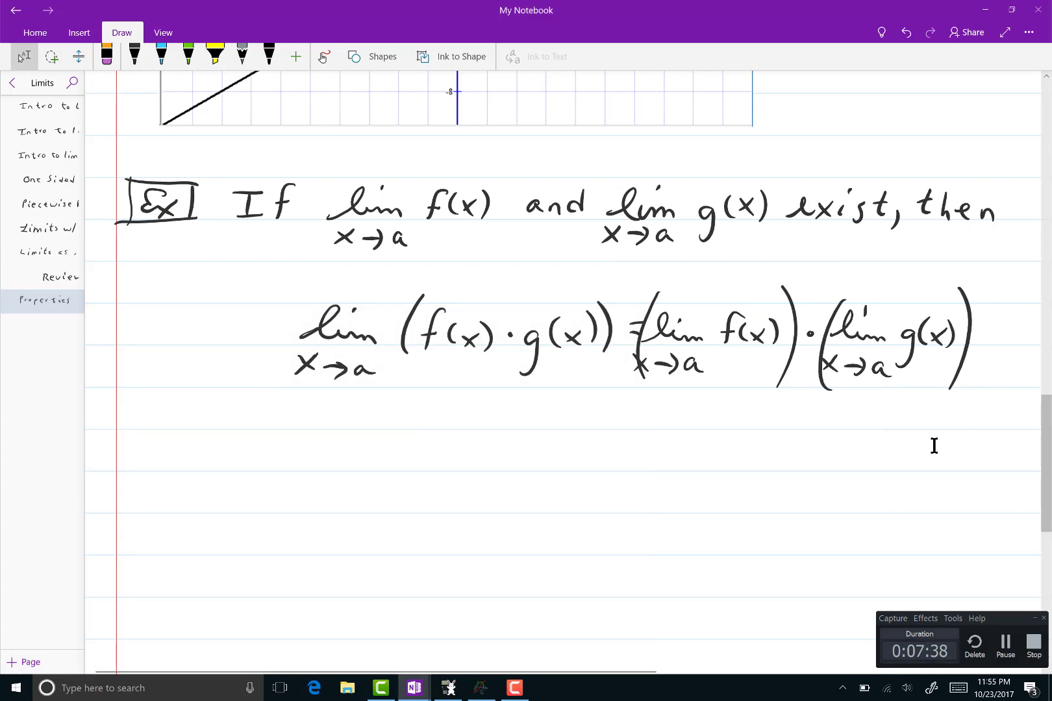
pyautogui.moveTo(473, 617)
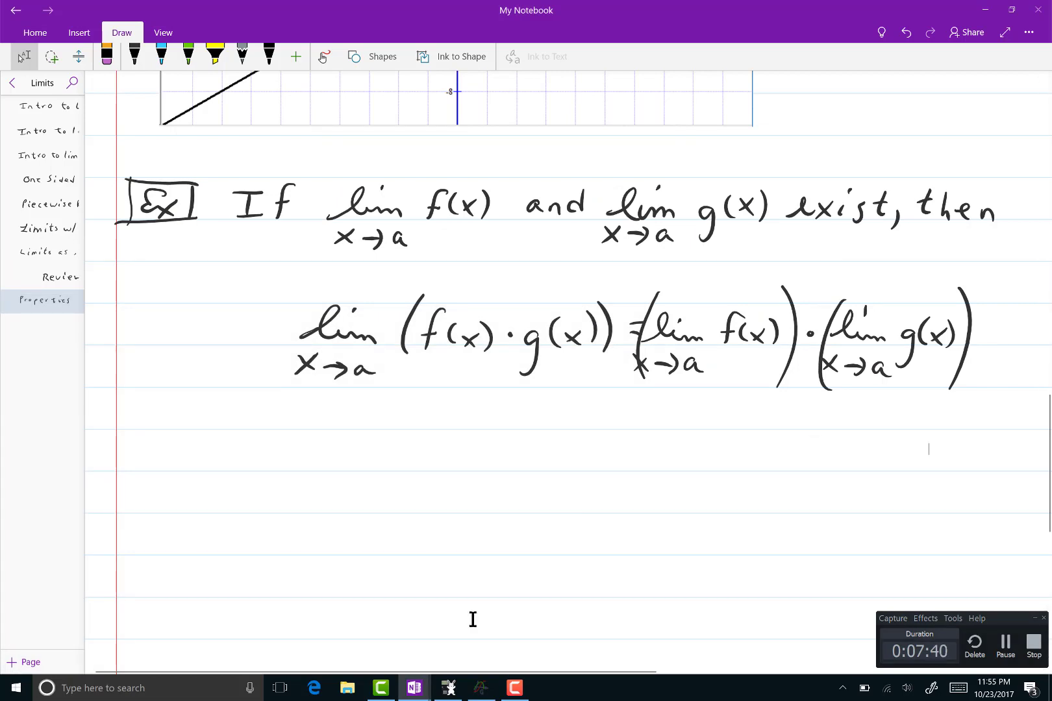
pyautogui.moveTo(479, 687)
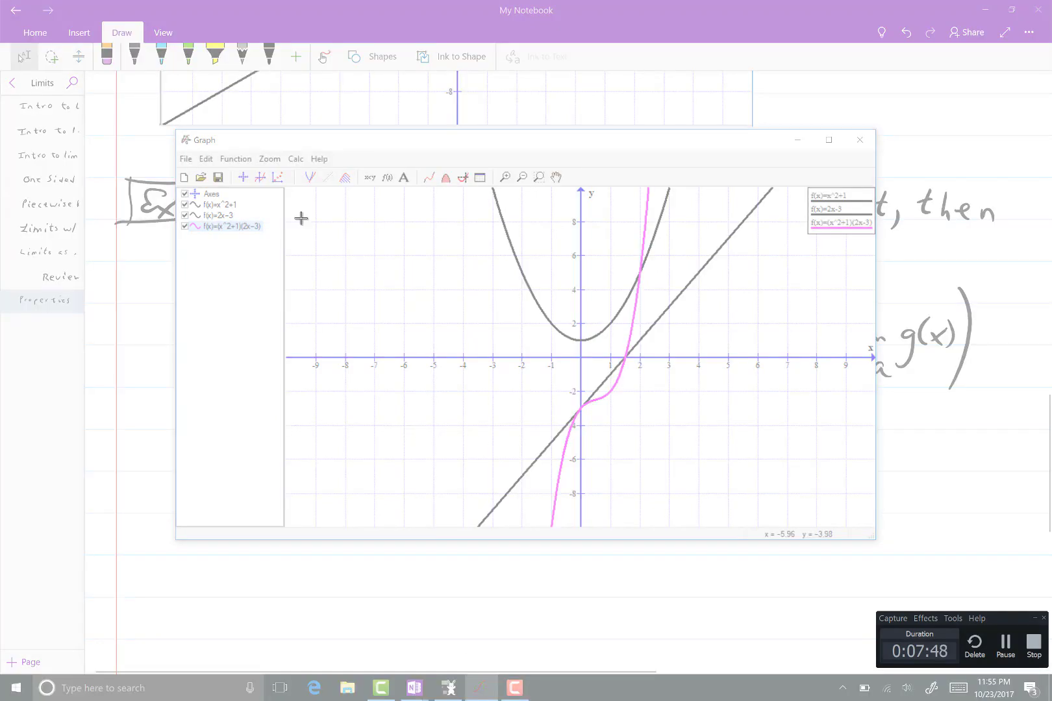
pyautogui.moveTo(285, 191)
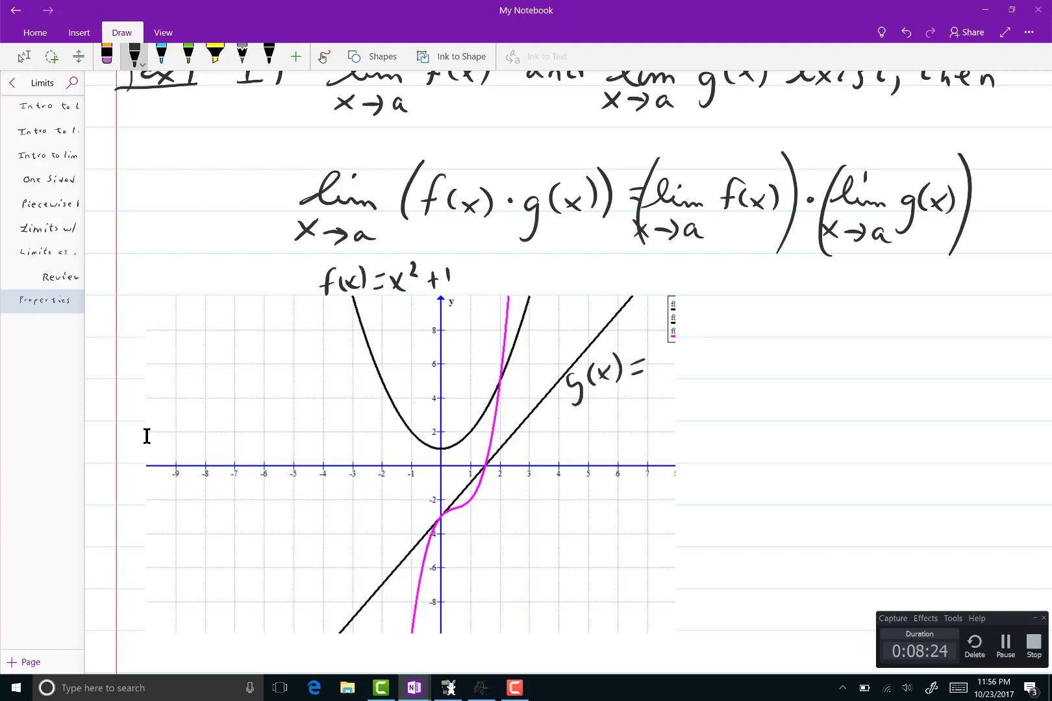
# Finish the g(x)=2x-3 label and handwrite lim x→-1 (x²+1) = below the graph.
pyautogui.write('2x-3')
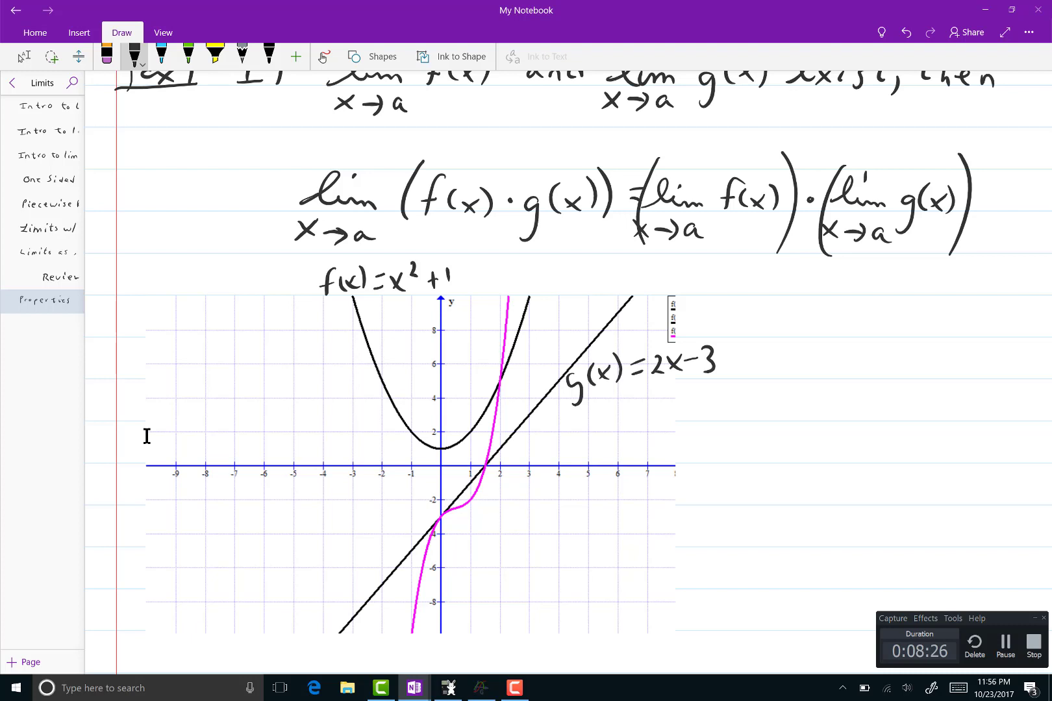
pyautogui.scroll(-3)
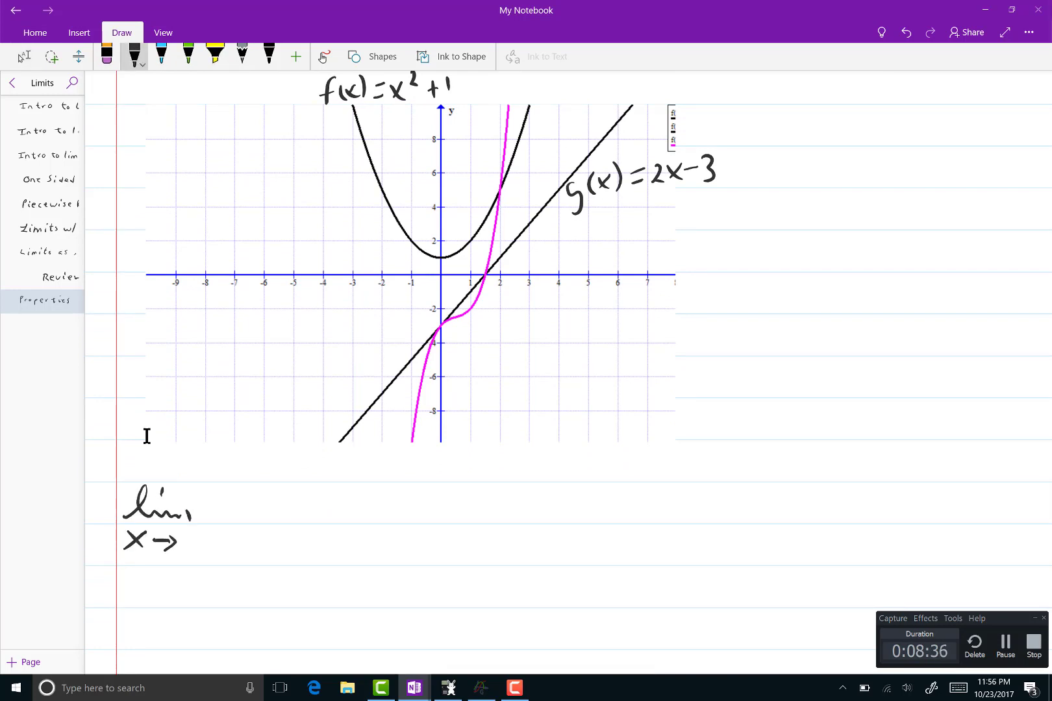
pyautogui.write('-1')
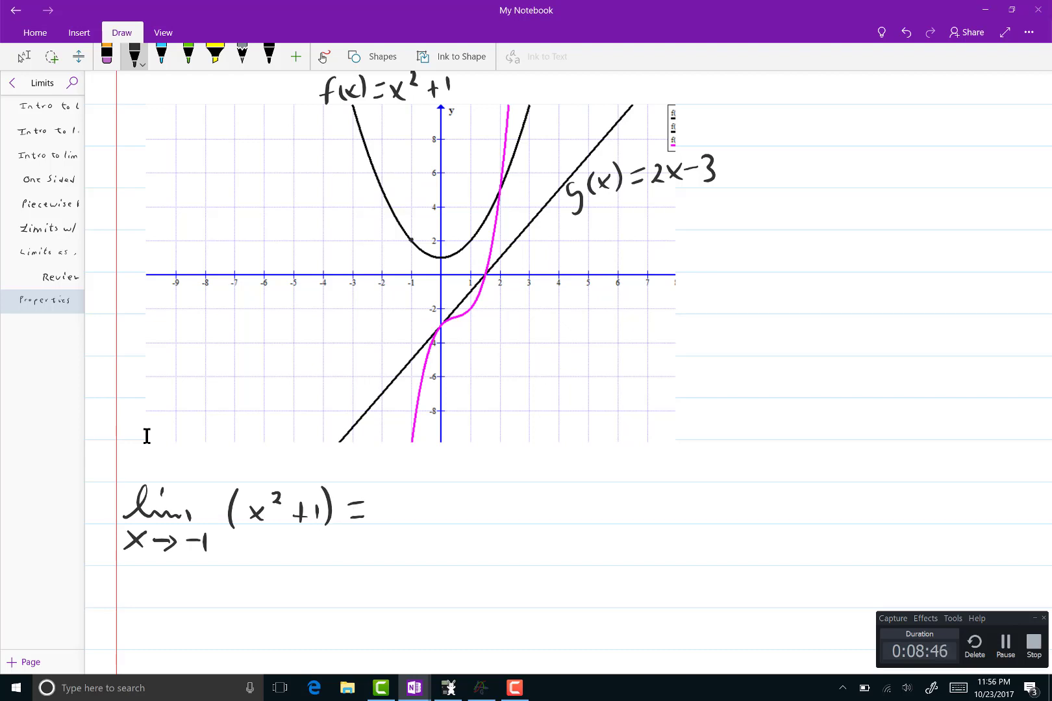
# Mark the x=-1 curve points, complete lim (x²+1) = 2, and write lim (2x-3) = -5.
pyautogui.click(410, 241)
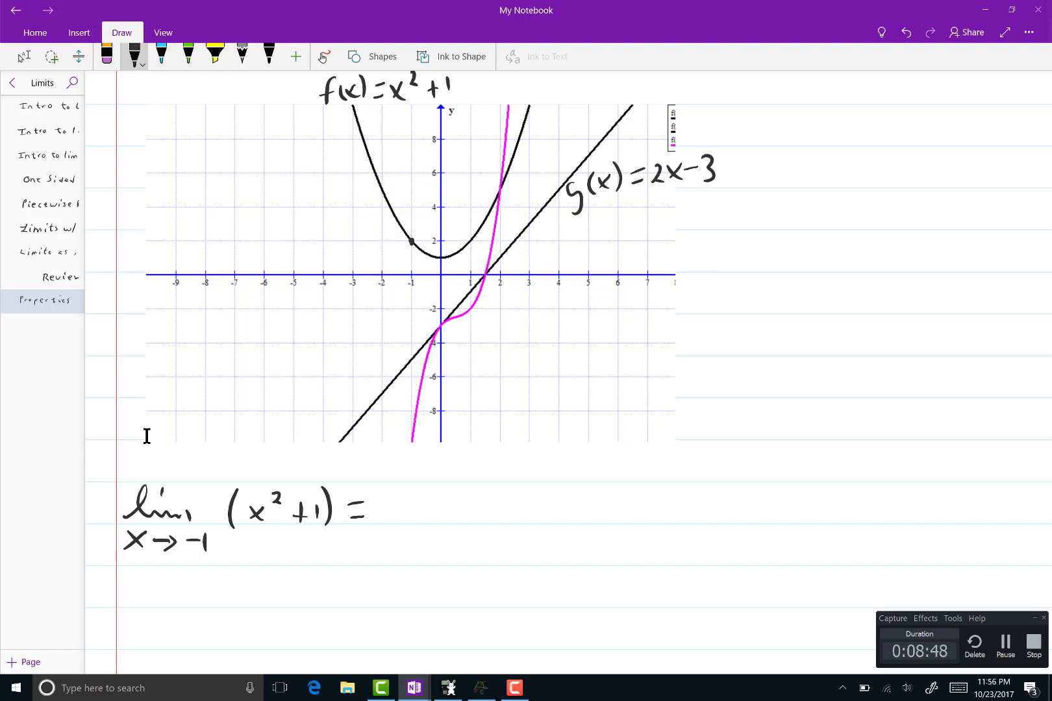
pyautogui.write('2')
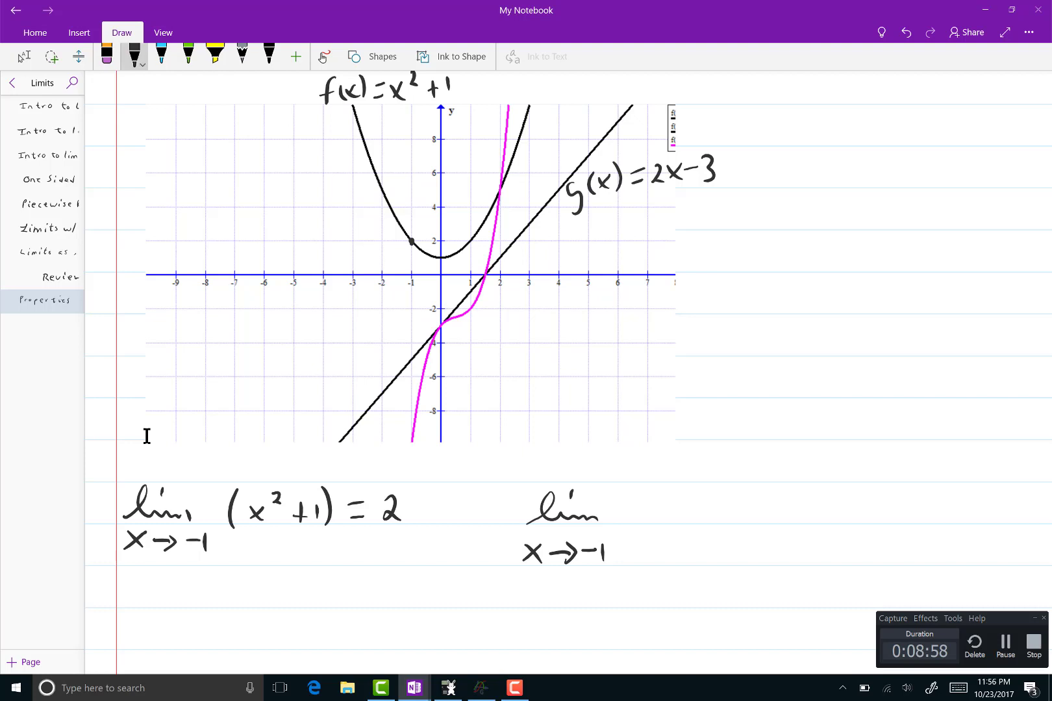
pyautogui.write('(2x-3) =')
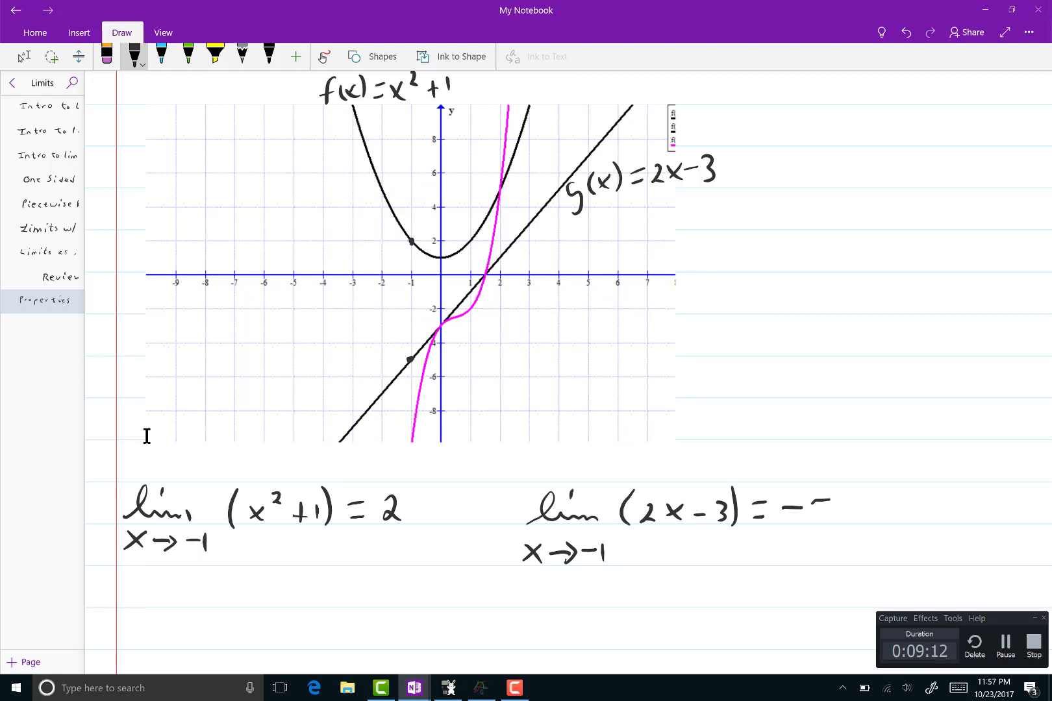
pyautogui.write('-5')
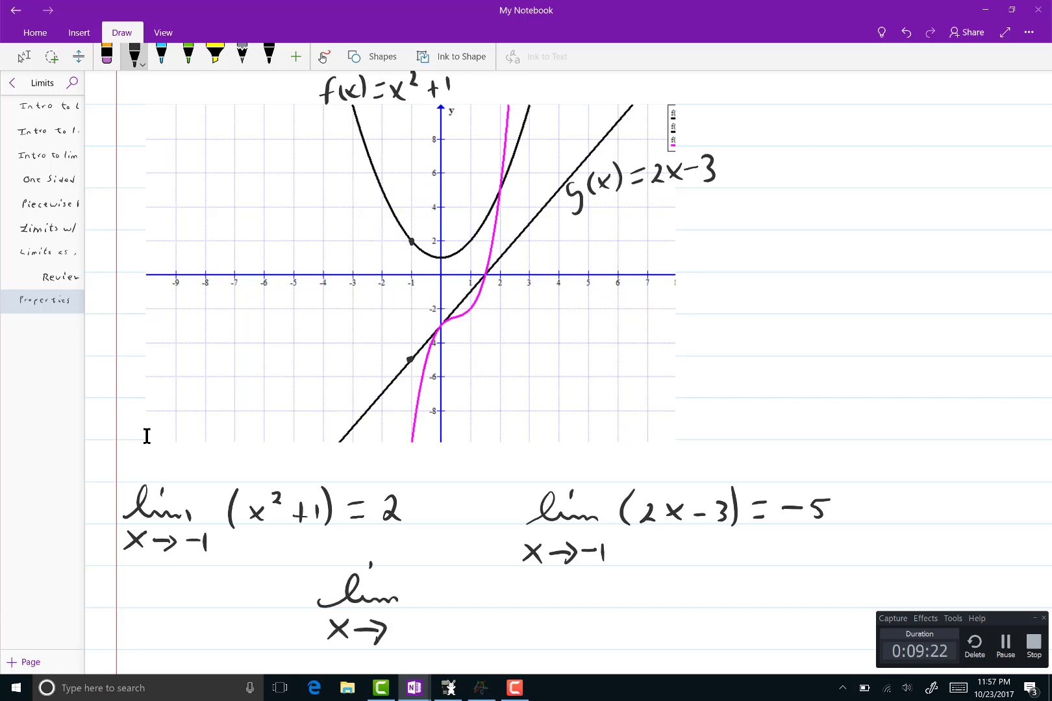
# Handwrite lim x→-1 (x²+1)(2x-3) = -10 and mark that point on the magenta curve.
pyautogui.write('-1')
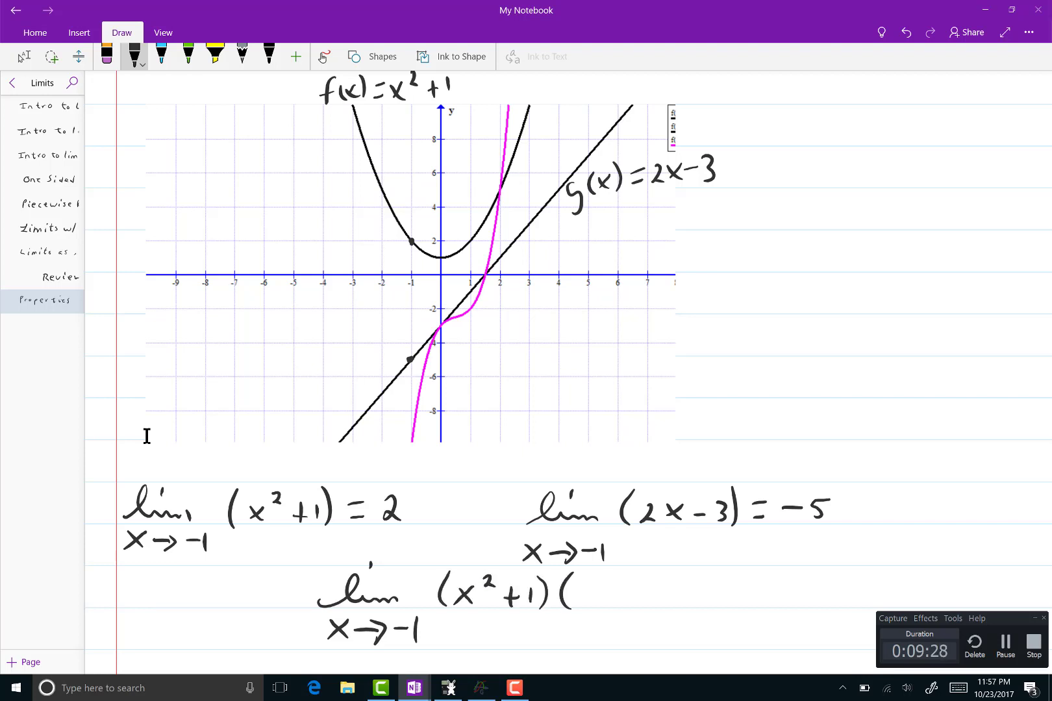
pyautogui.write('2x-3')
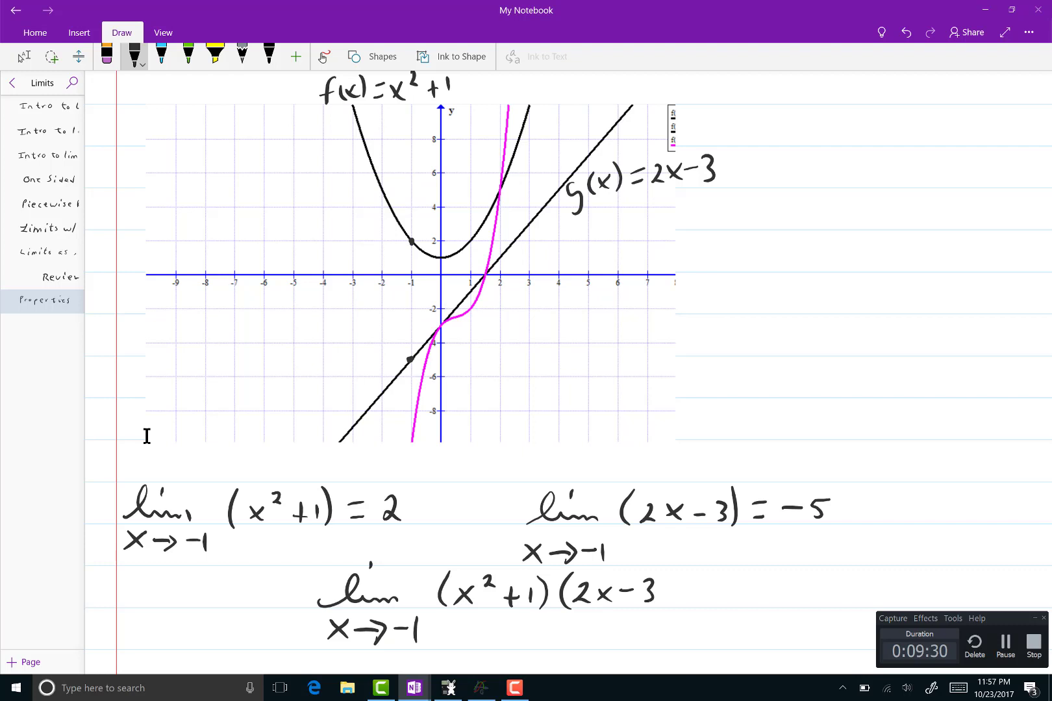
pyautogui.write('=-10')
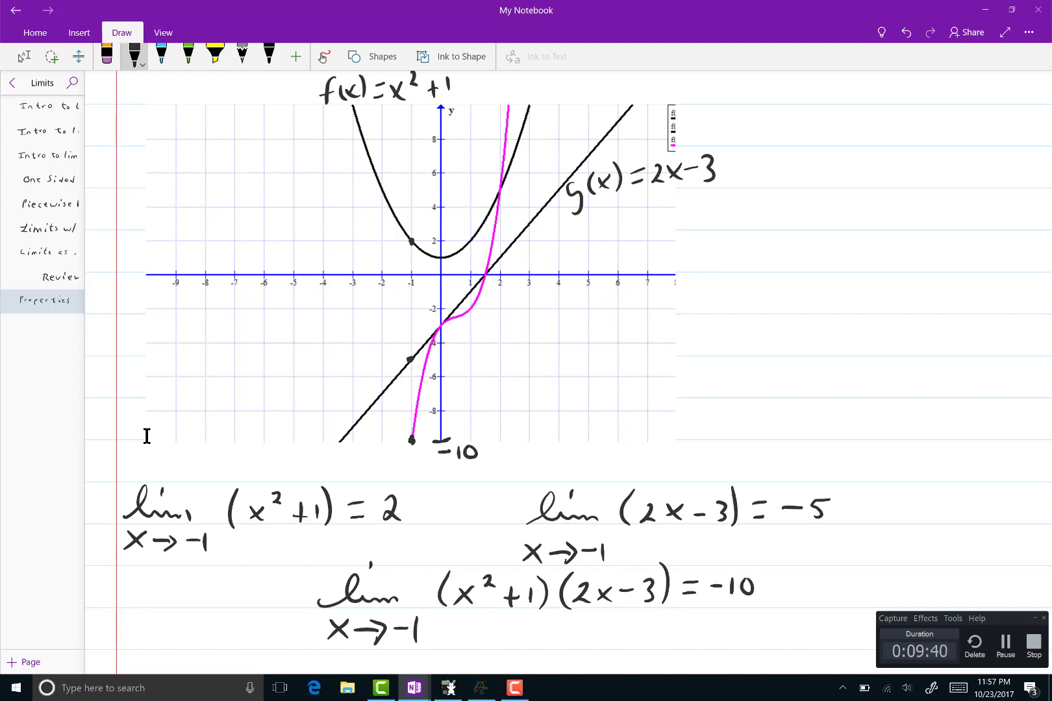
pyautogui.scroll(-3)
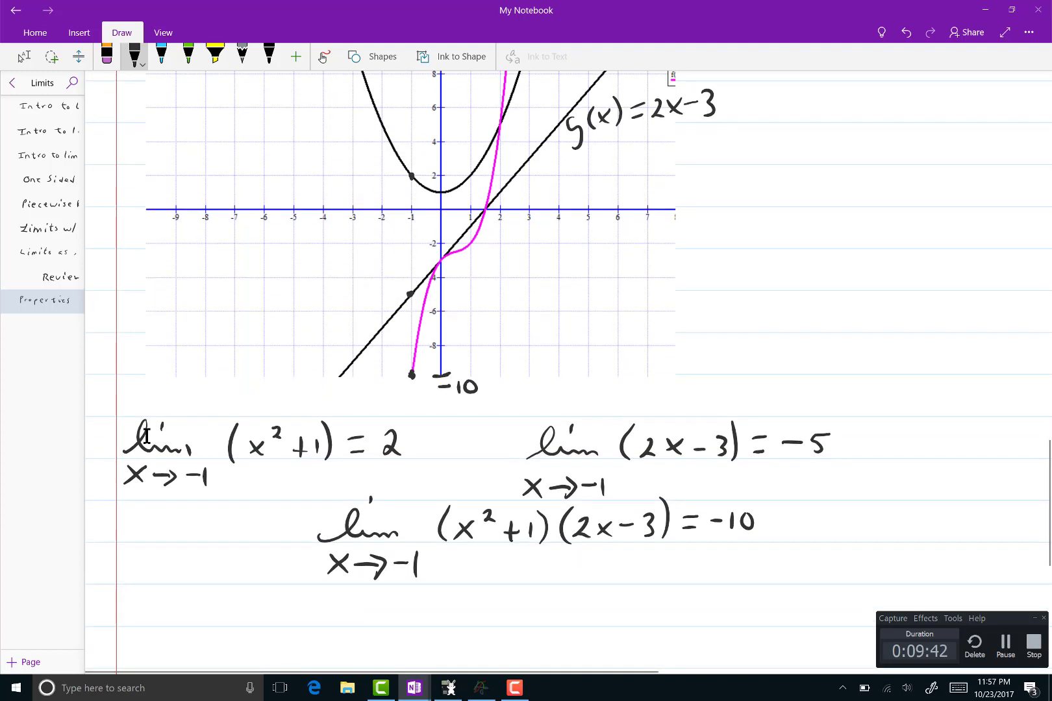